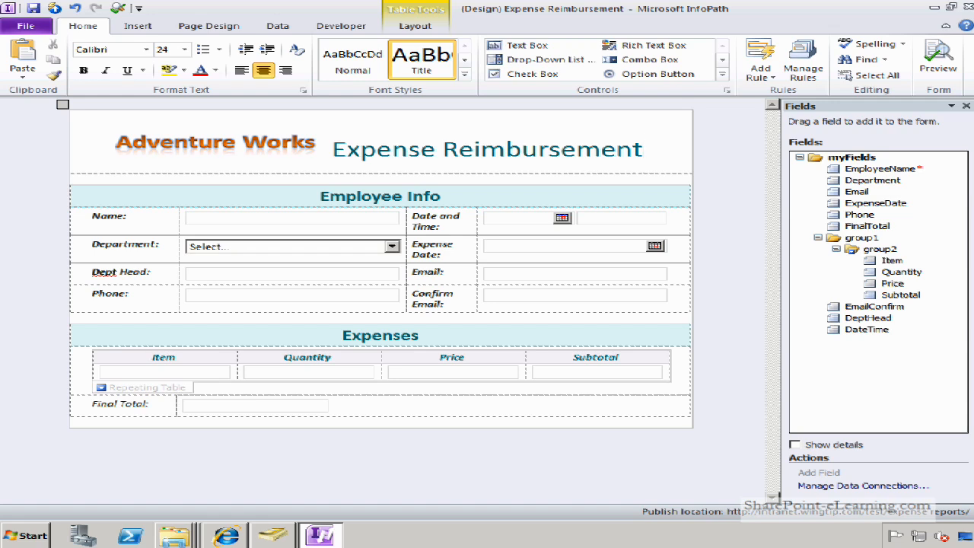
Show the Publish options for the Expense Reimbursement form in the File backstage view
{"action": "left_click", "coordinate": [637, 149]}
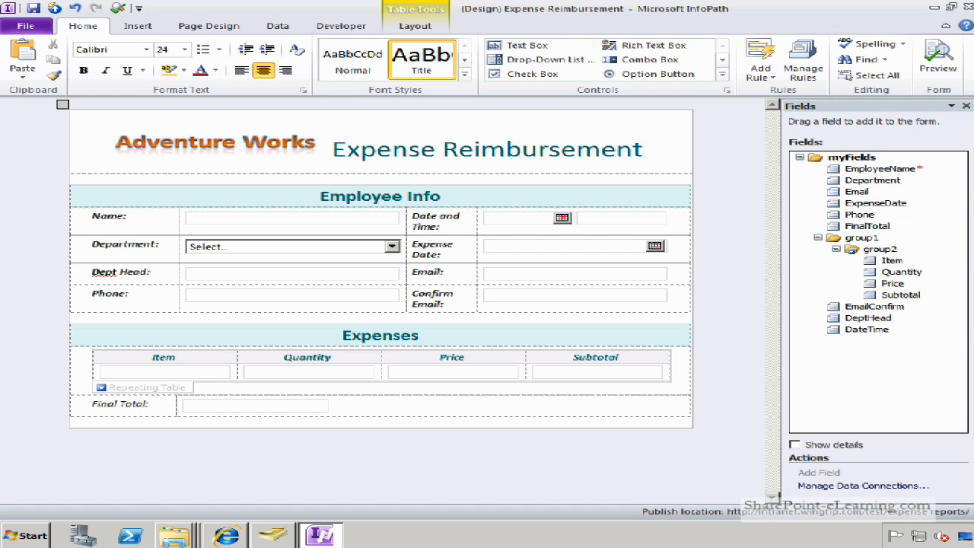
{"action": "left_click", "coordinate": [641, 149]}
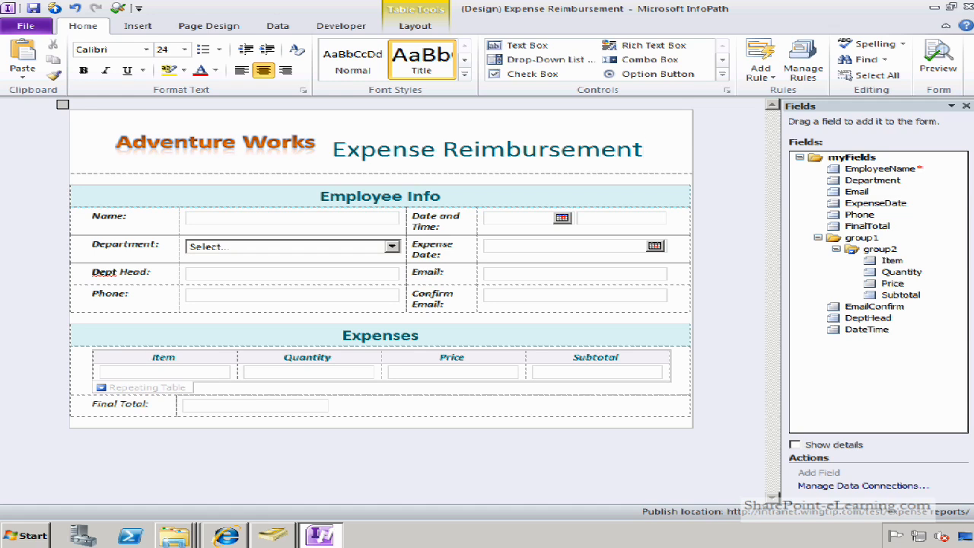
{"action": "left_click", "coordinate": [26, 25]}
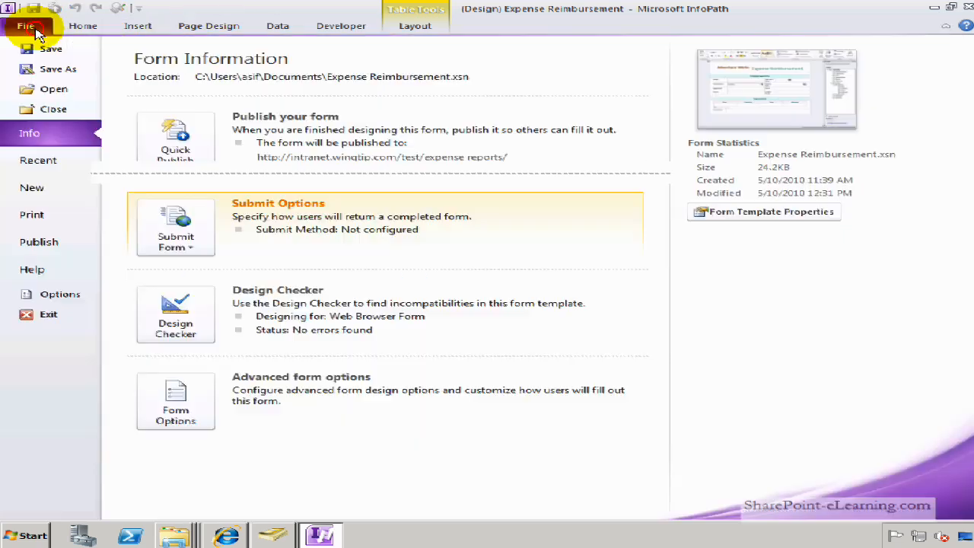
{"action": "left_click", "coordinate": [39, 241]}
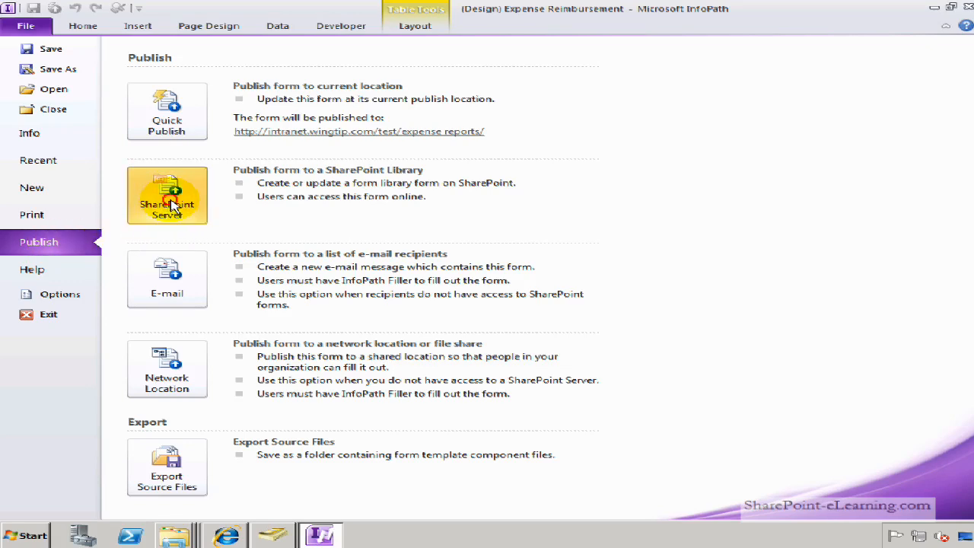
Choose SharePoint Server to launch the Publishing Wizard for the form
{"action": "left_click", "coordinate": [166, 195]}
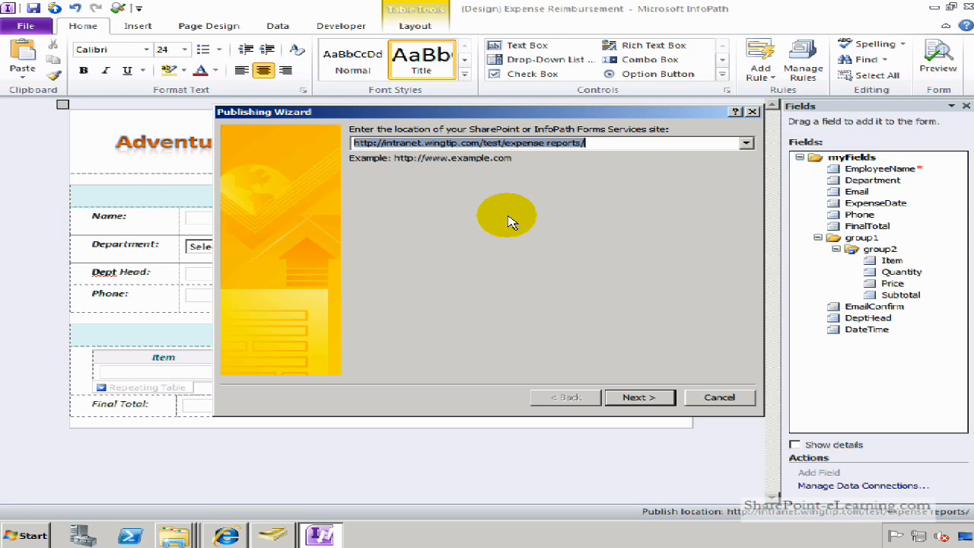
{"action": "mouse_move", "coordinate": [437, 251]}
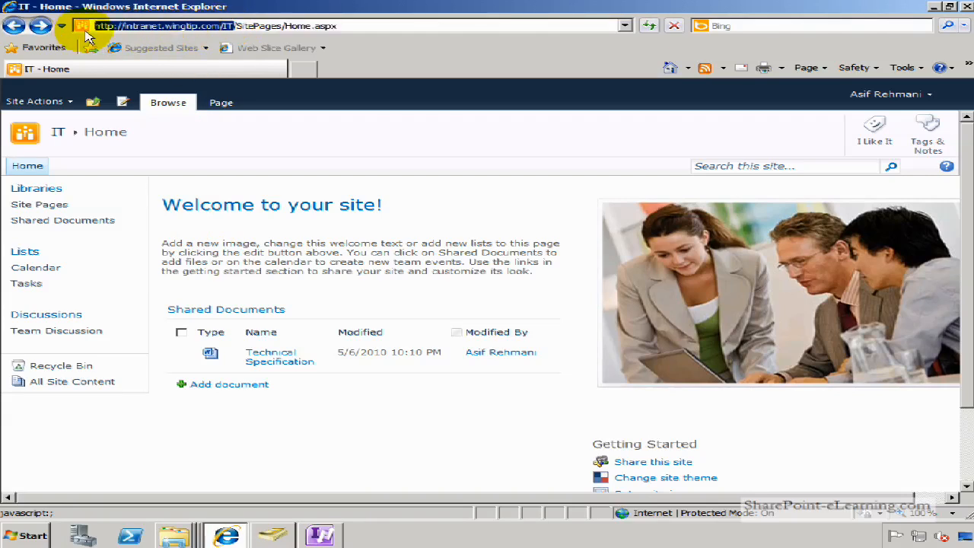
Copy the IT team site URL from Internet Explorer's address bar
{"action": "right_click", "coordinate": [168, 25]}
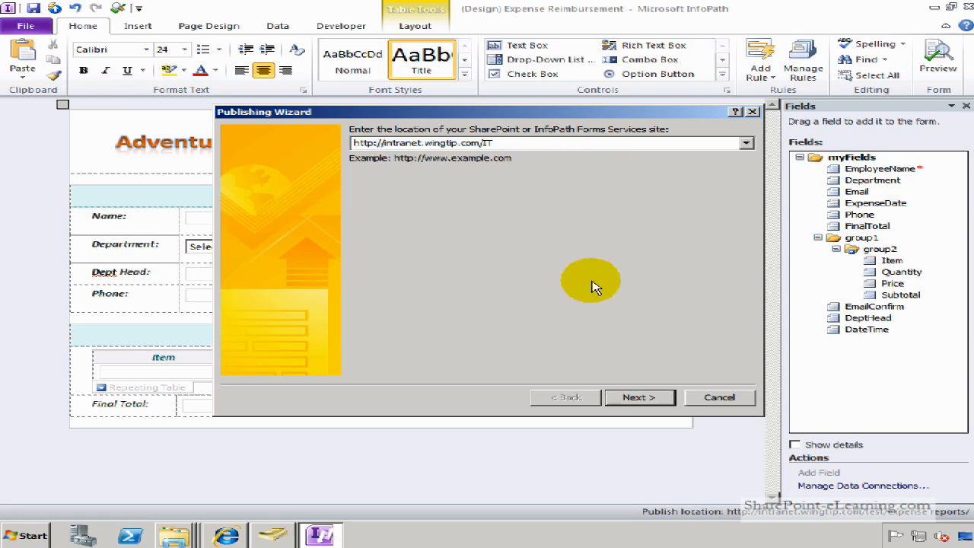
Continue from the IT site location to the form type page, keeping browser filling and Form Library
{"action": "left_click", "coordinate": [638, 397]}
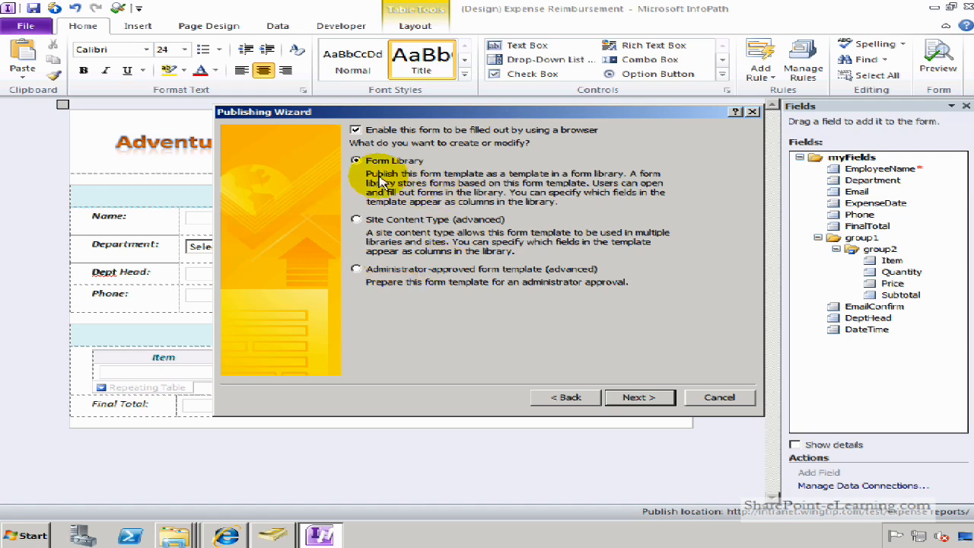
Advance to the form library page with 'Create a new form library' kept selected
{"action": "left_click", "coordinate": [638, 397]}
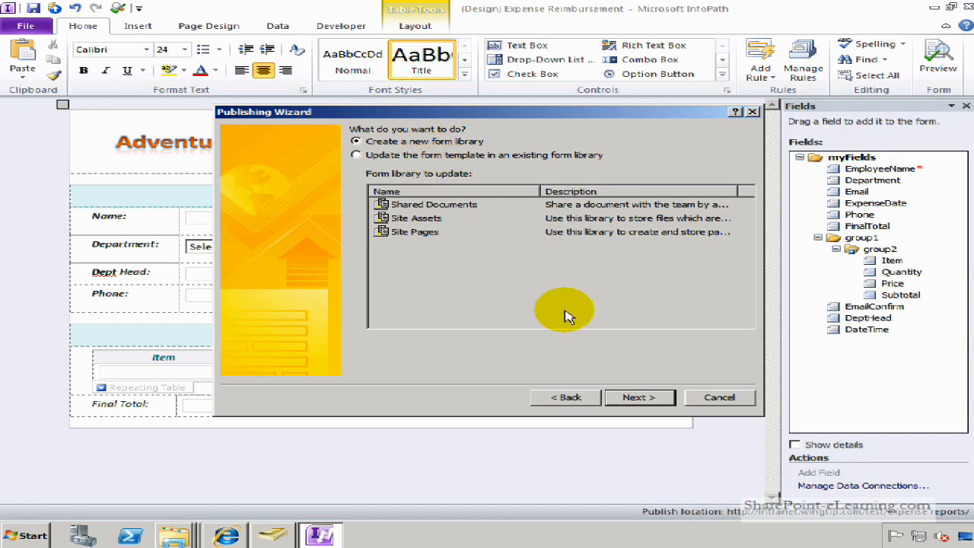
Name the library 'Expense Reports', add a reimbursement-request description, and reach the column page
{"action": "left_click", "coordinate": [638, 397]}
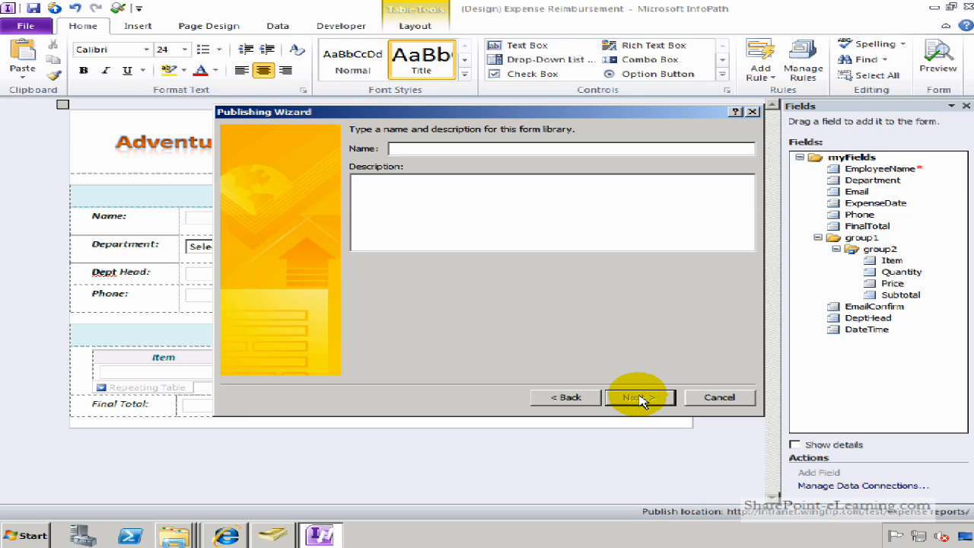
{"action": "type", "text": "Expense Report"}
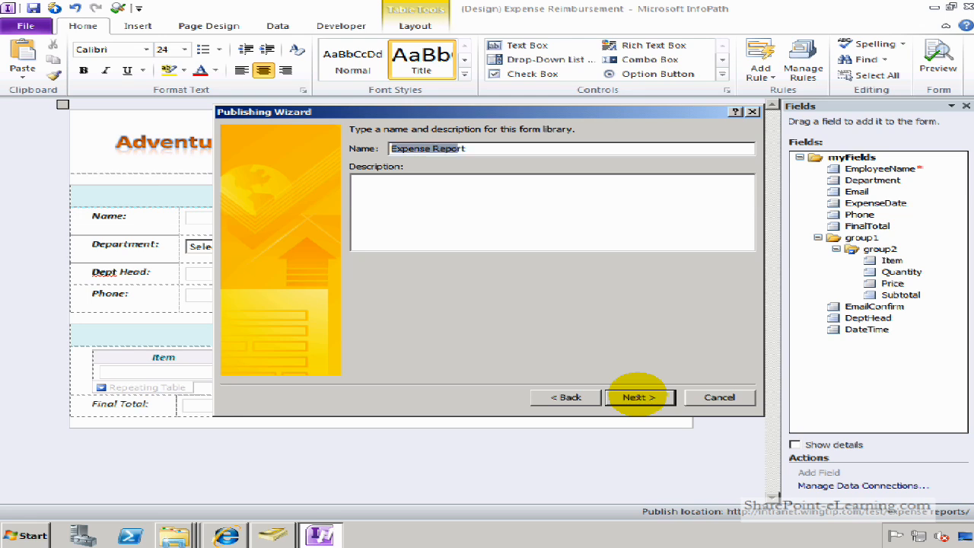
{"action": "type", "text": "Please fill out this"}
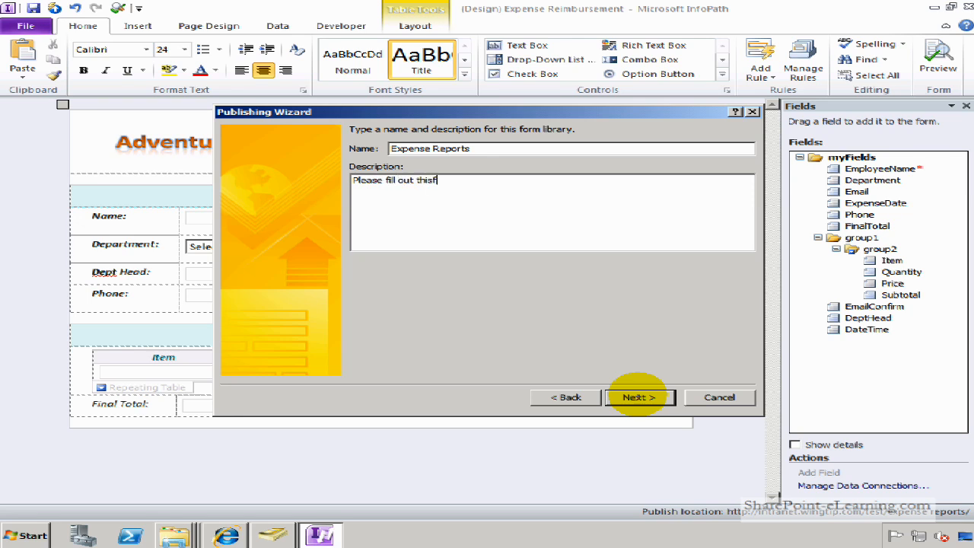
{"action": "type", "text": "form to request reimbu"}
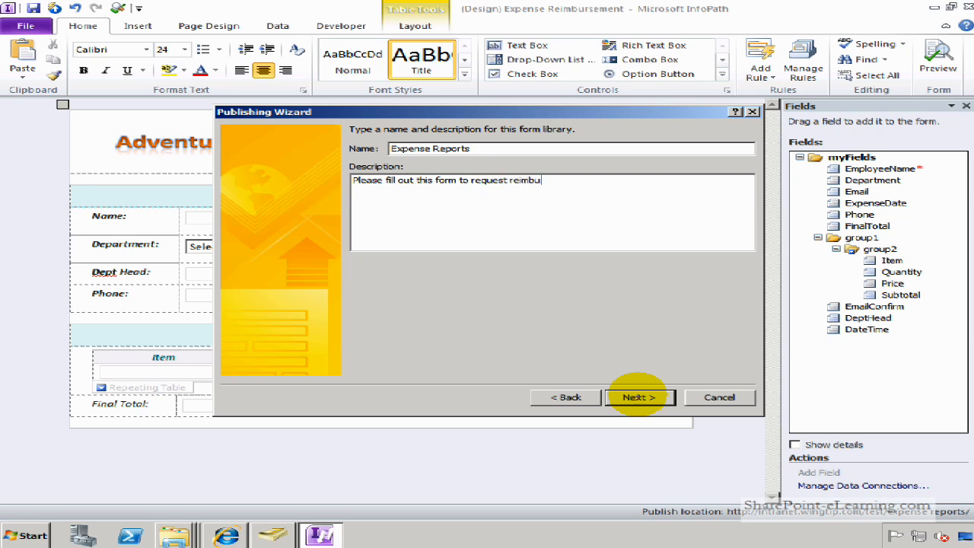
{"action": "type", "text": "rsement"}
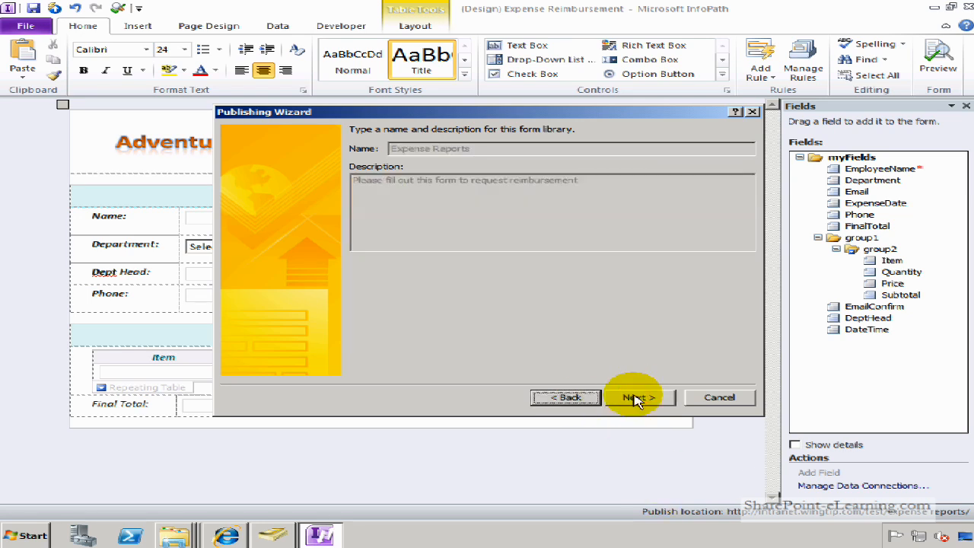
{"action": "left_click", "coordinate": [638, 397]}
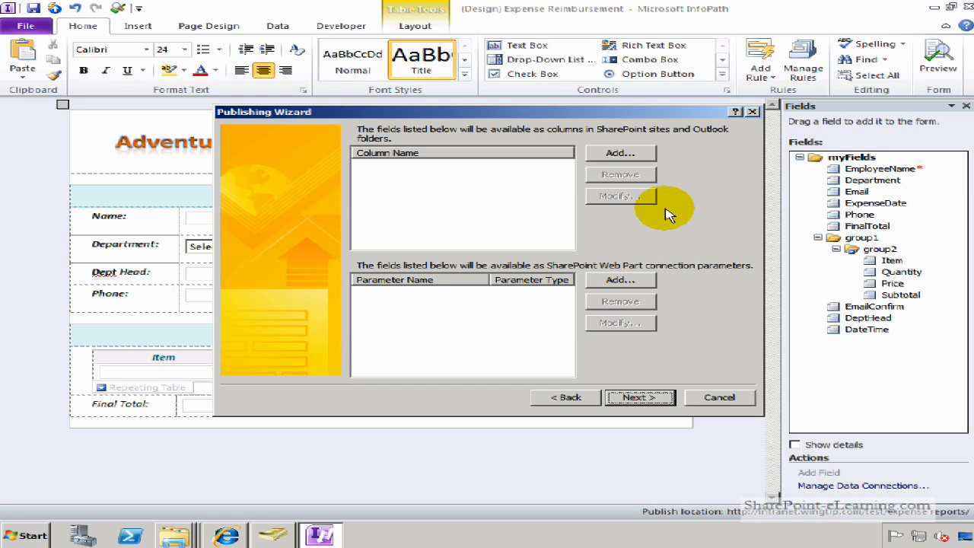
Promote the Email and Expense Date fields to library columns
{"action": "left_click", "coordinate": [620, 153]}
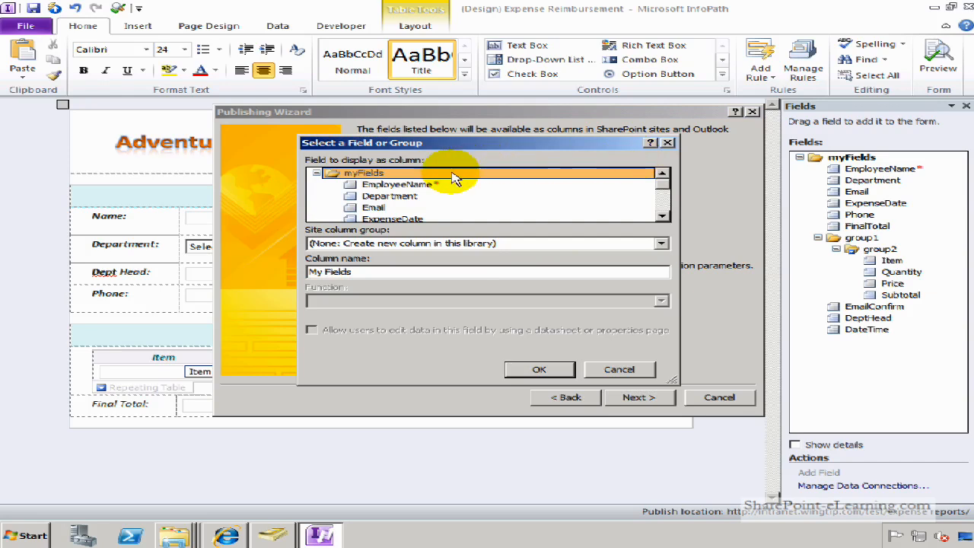
{"action": "left_click", "coordinate": [396, 184]}
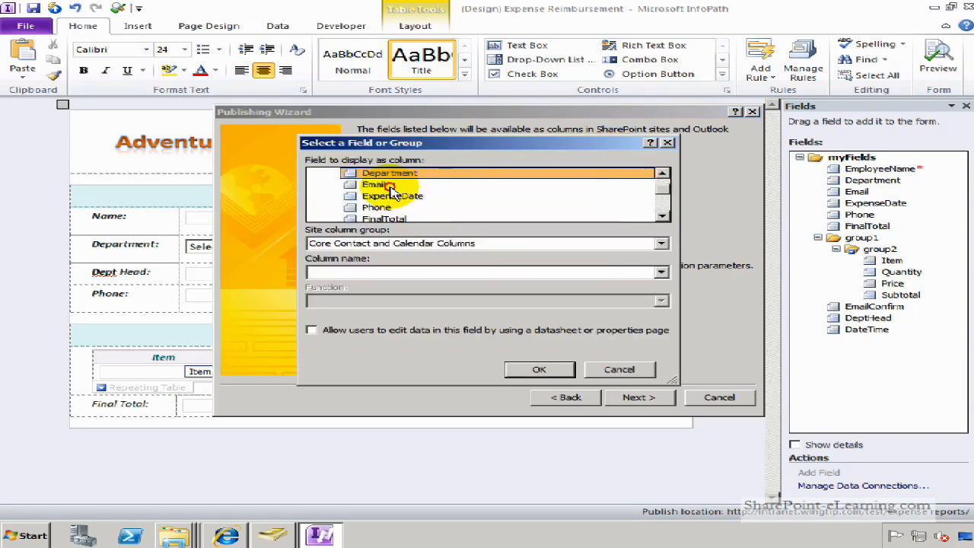
{"action": "left_click", "coordinate": [538, 369]}
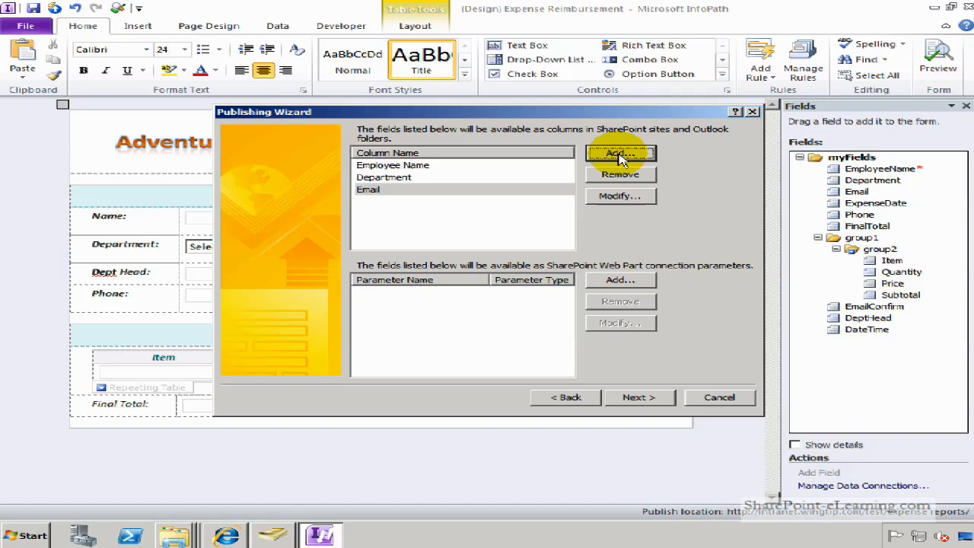
{"action": "left_click", "coordinate": [620, 152]}
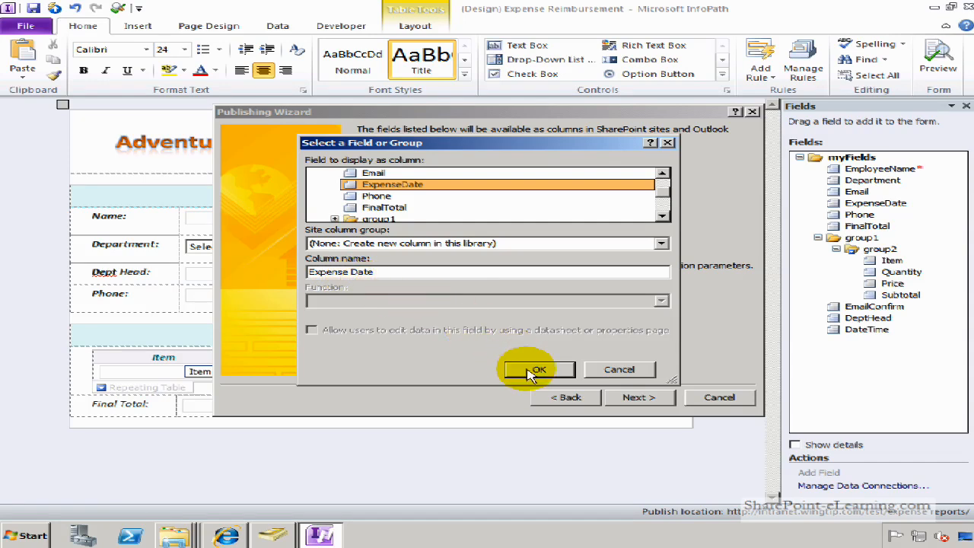
{"action": "left_click", "coordinate": [537, 369]}
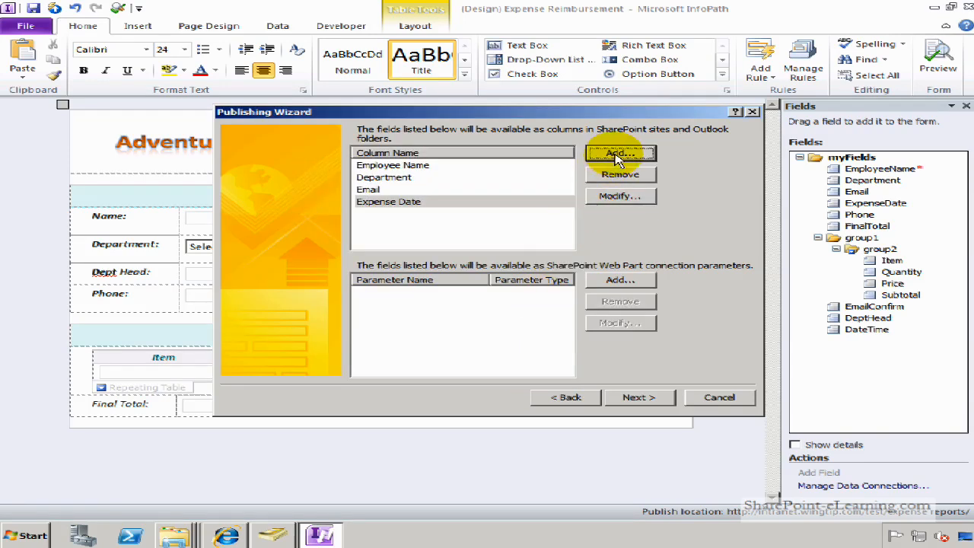
Add another field and the DeptHead field as library columns
{"action": "left_click", "coordinate": [620, 153]}
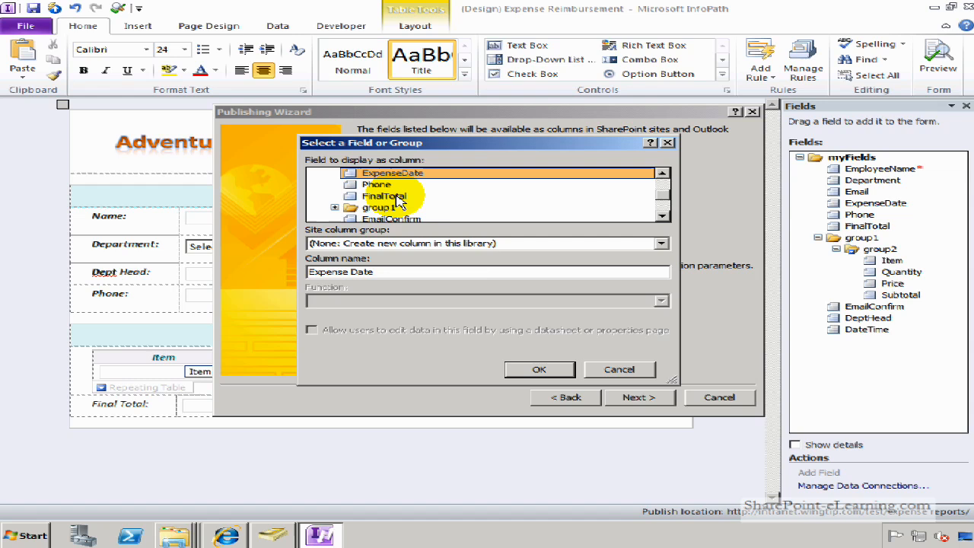
{"action": "left_click", "coordinate": [539, 369]}
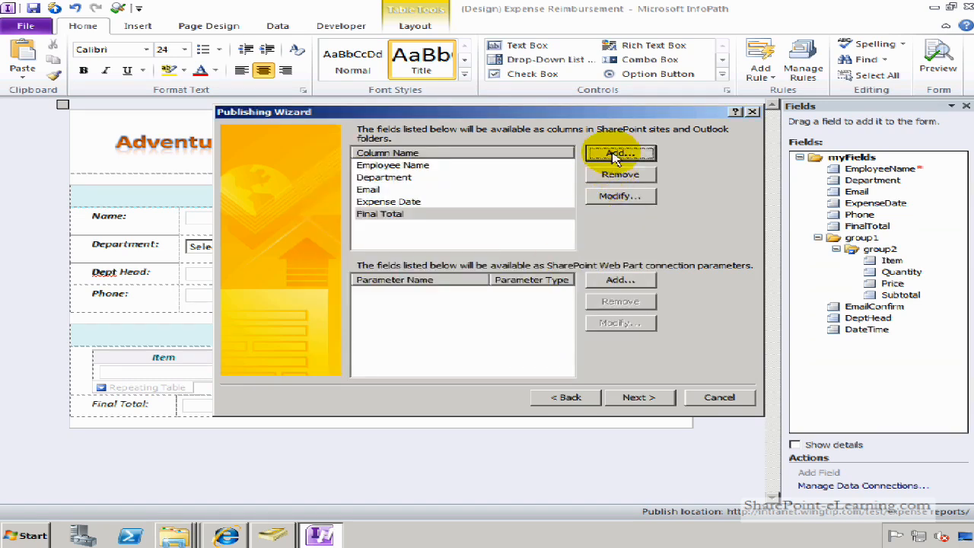
{"action": "left_click", "coordinate": [620, 153]}
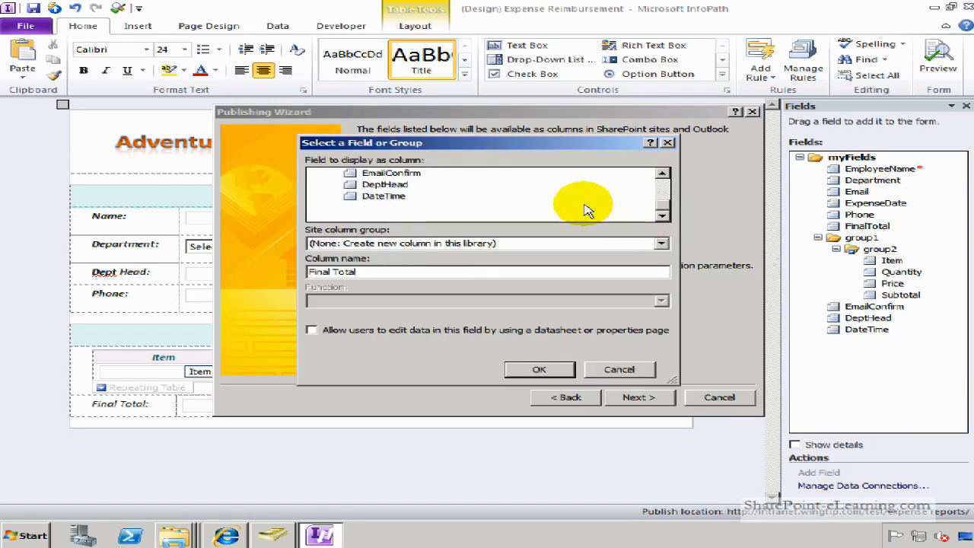
{"action": "mouse_move", "coordinate": [445, 194]}
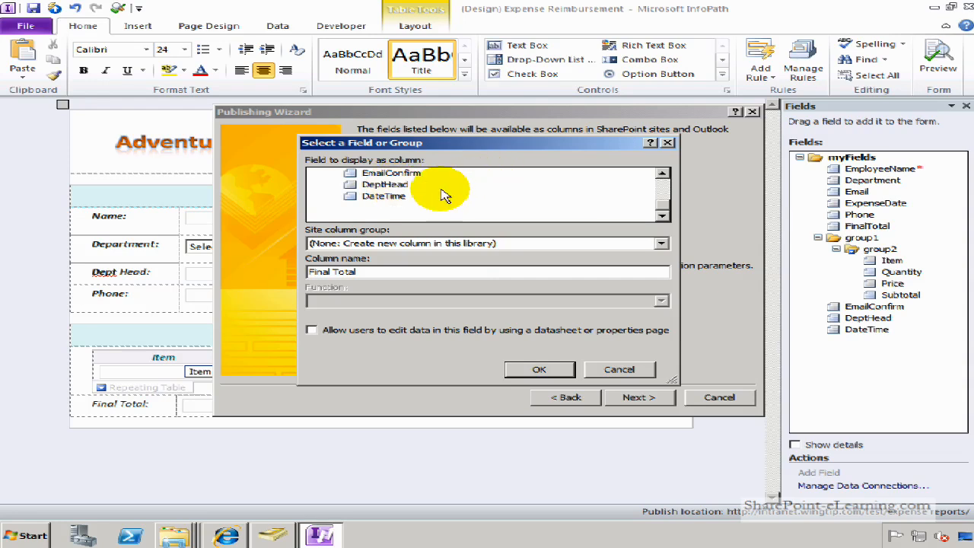
{"action": "left_click", "coordinate": [539, 369]}
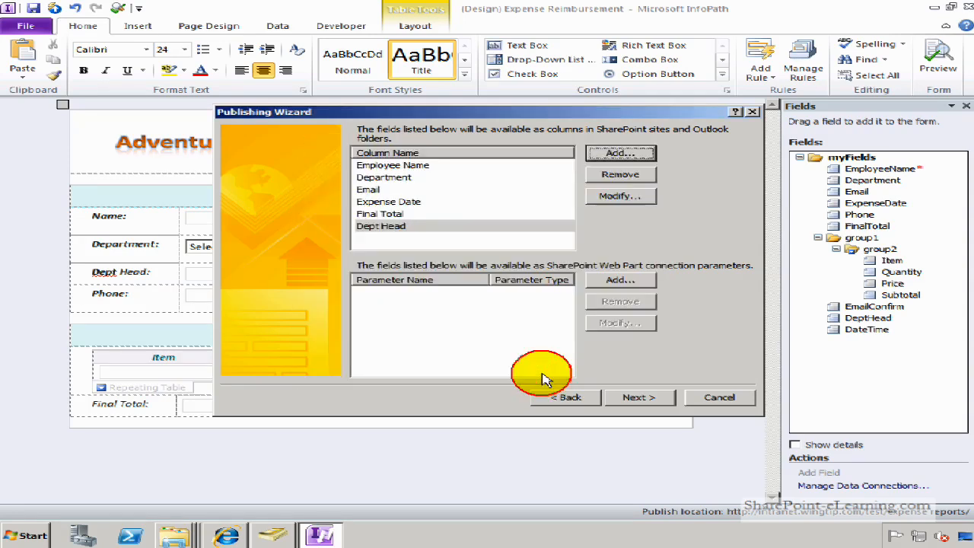
{"action": "mouse_move", "coordinate": [365, 400]}
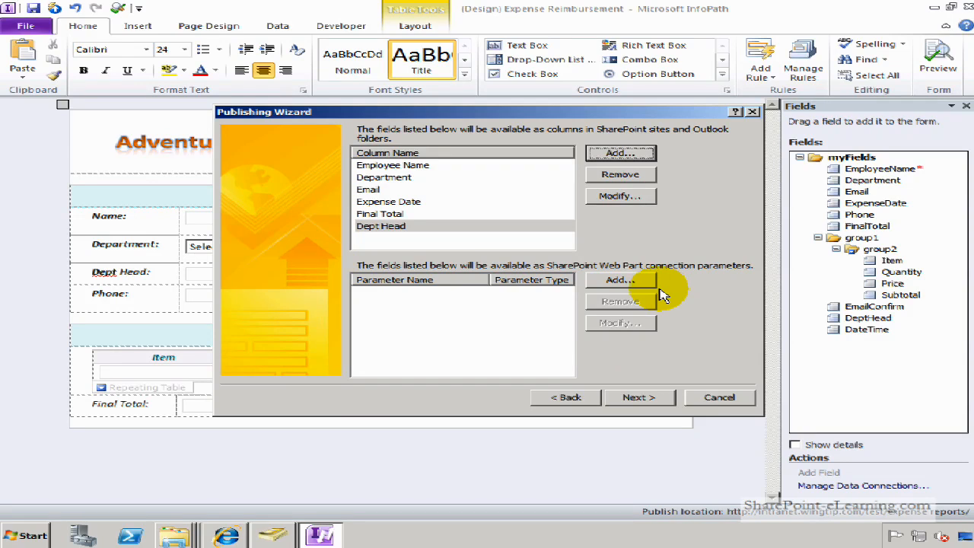
{"action": "mouse_move", "coordinate": [668, 295]}
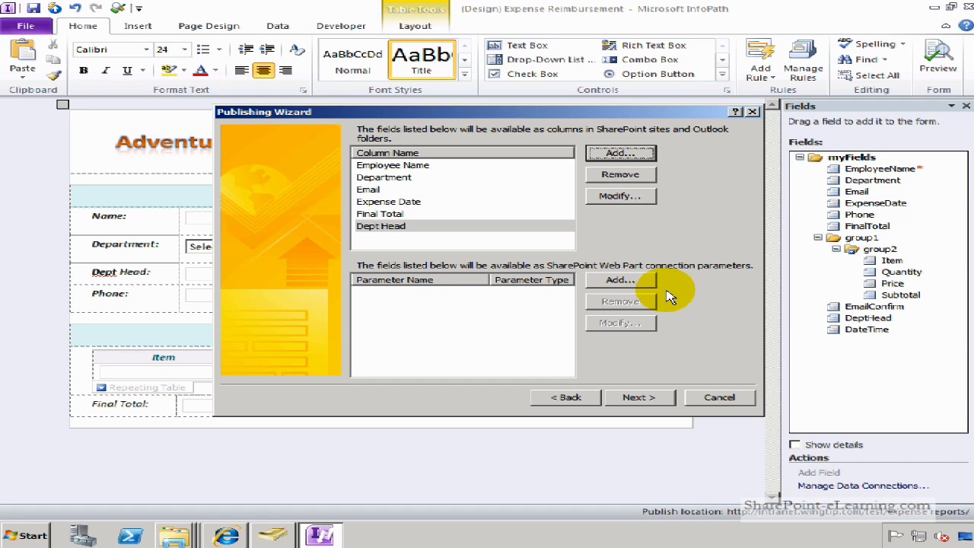
{"action": "mouse_move", "coordinate": [635, 278]}
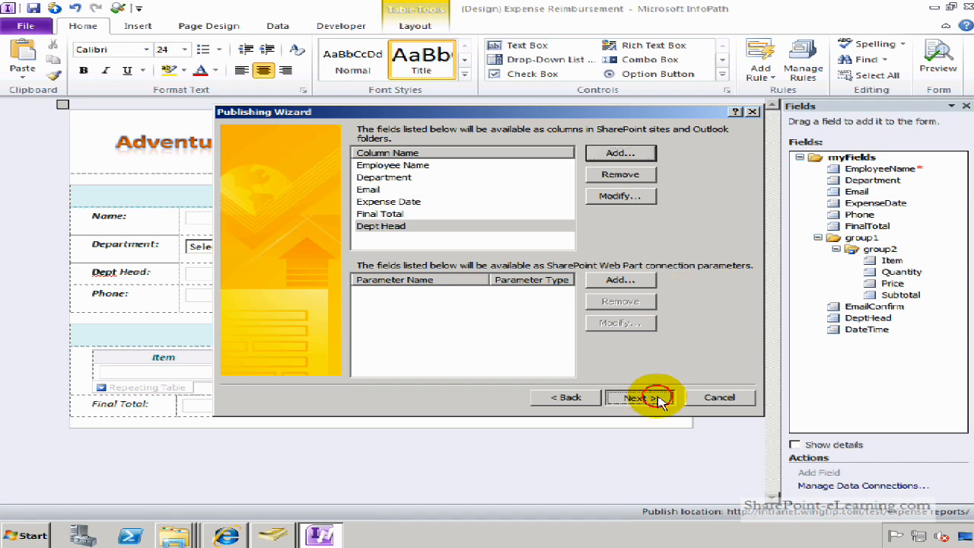
Advance to verification, publish the template to Expense Reports, and close the wizard
{"action": "left_click", "coordinate": [639, 398]}
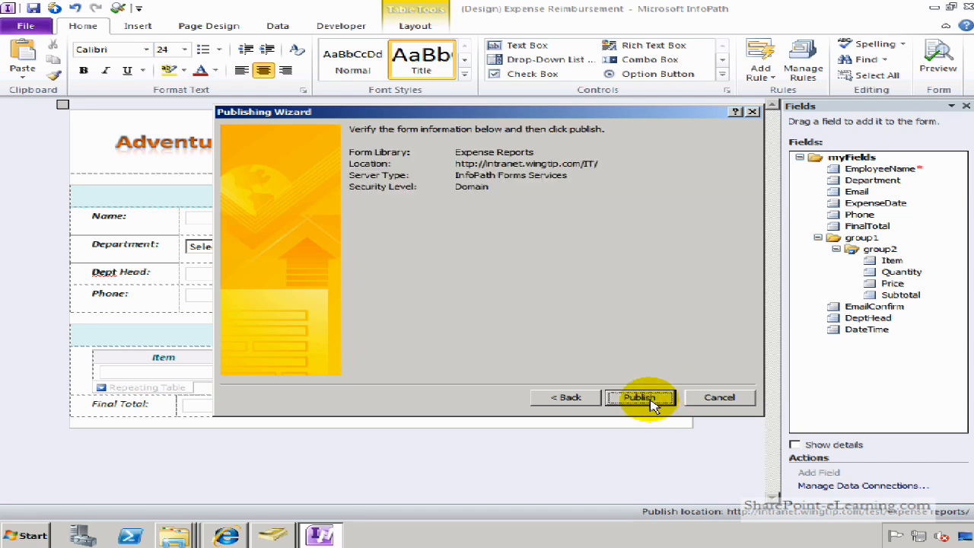
{"action": "left_click", "coordinate": [639, 397]}
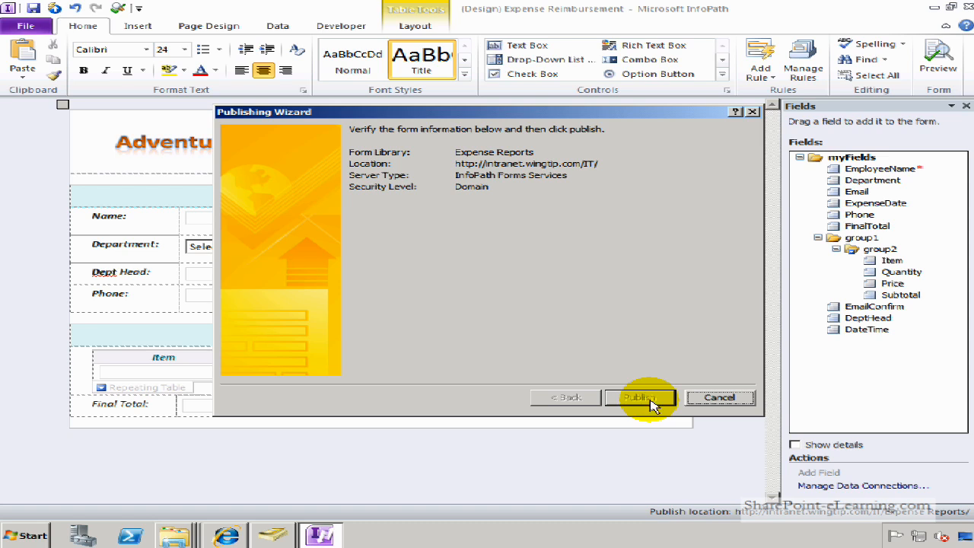
{"action": "left_click", "coordinate": [640, 397]}
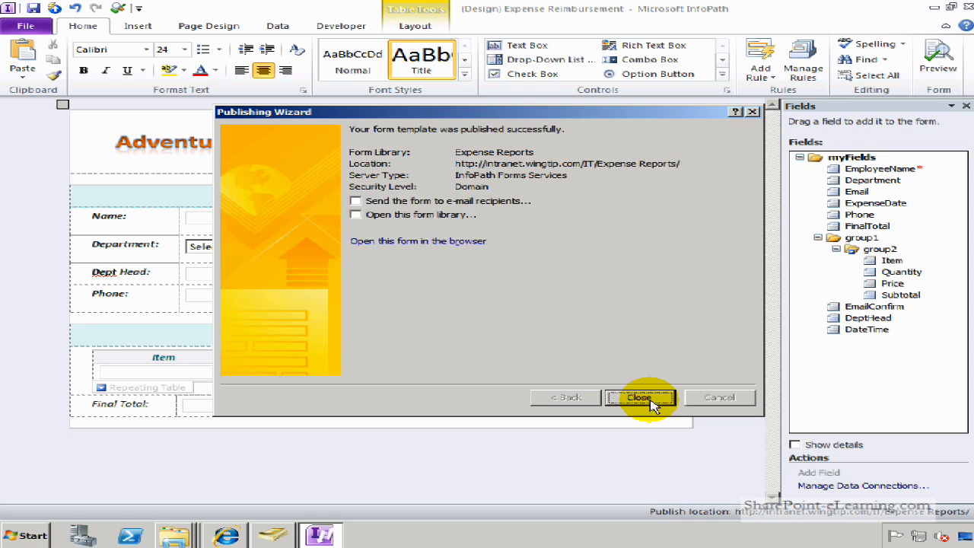
{"action": "left_click", "coordinate": [639, 398]}
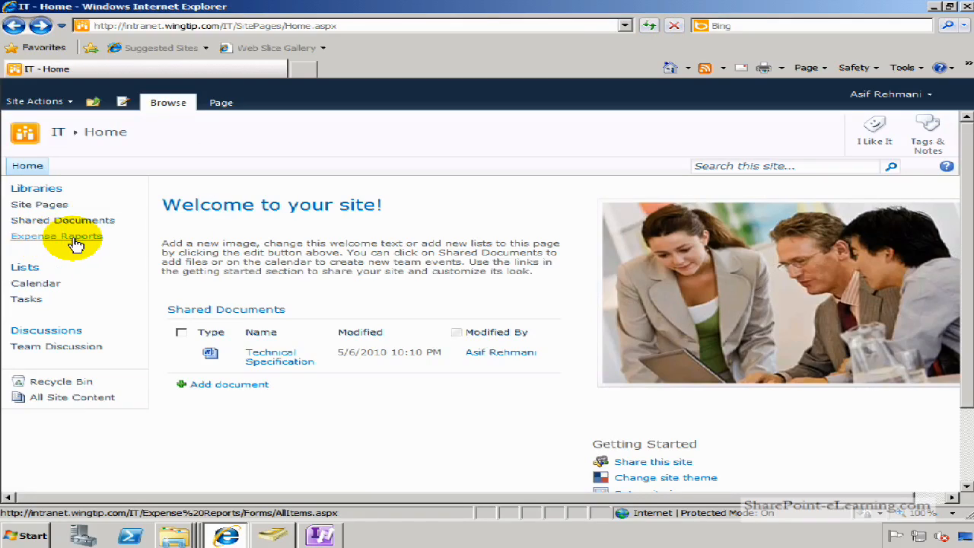
Open the Expense Reports library from the Quick Launch Libraries list
{"action": "left_click", "coordinate": [56, 236]}
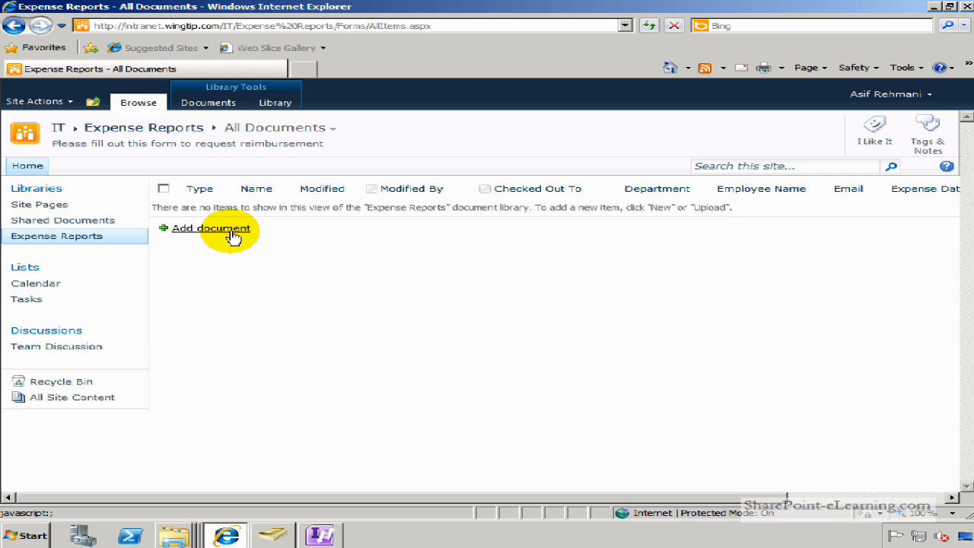
Use Add document to open a blank Expense Reimbursement form in the browser
{"action": "left_click", "coordinate": [210, 228]}
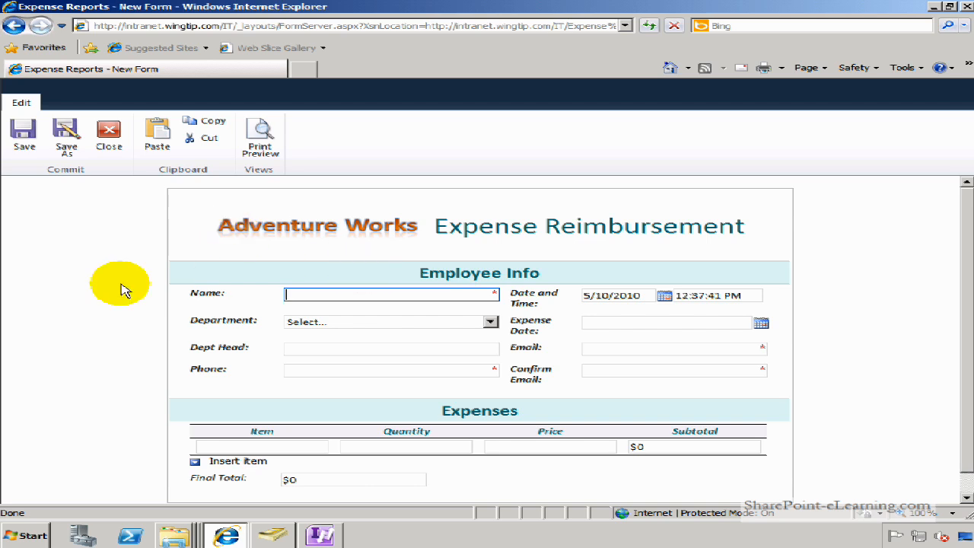
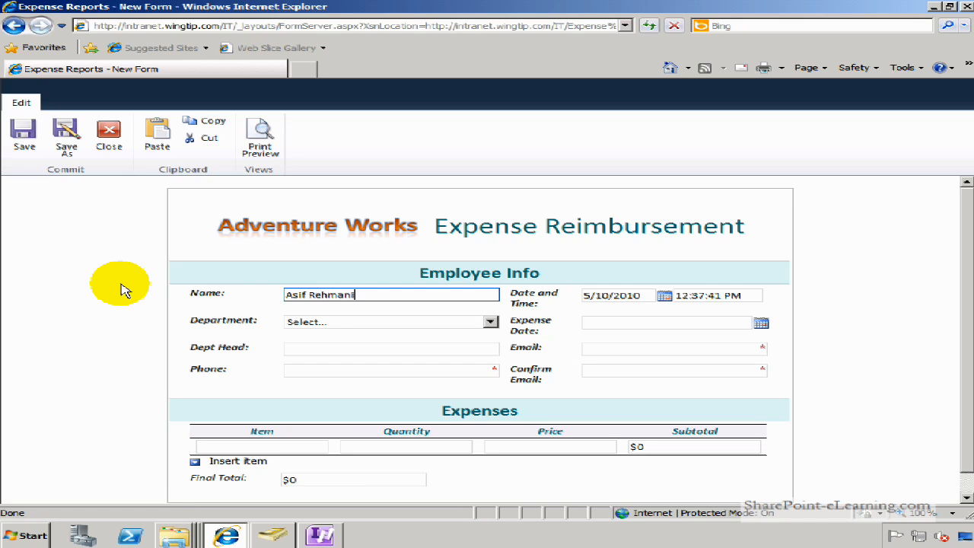
{"action": "mouse_move", "coordinate": [536, 316]}
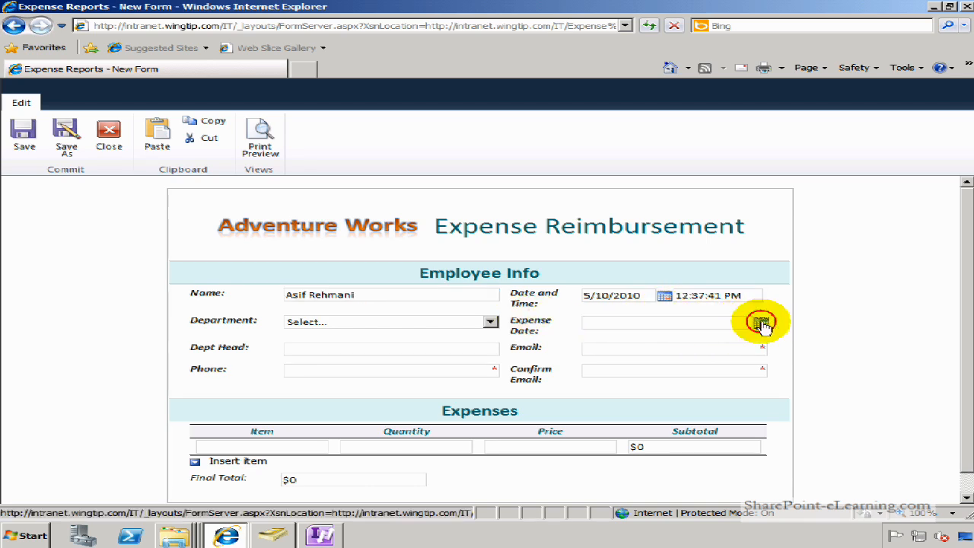
{"action": "type", "text": "5/4/2010"}
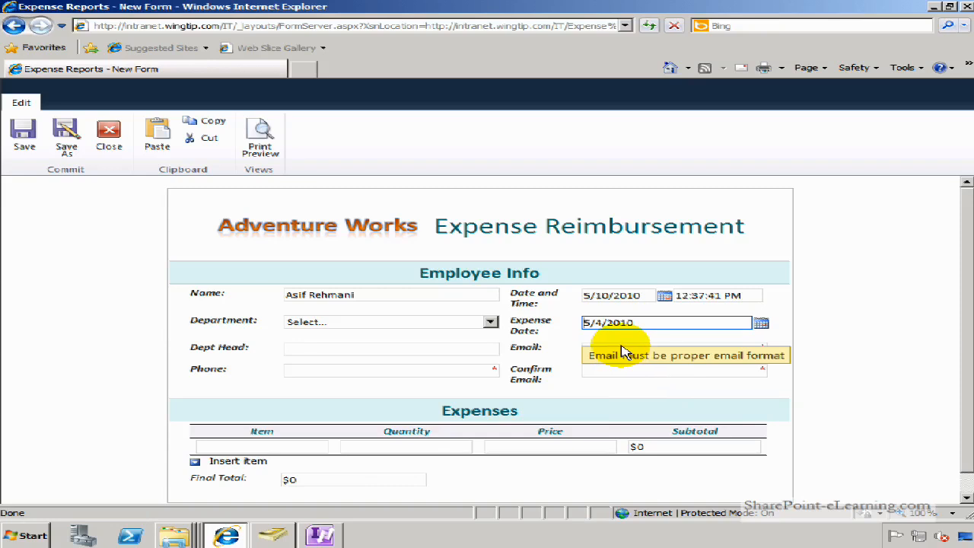
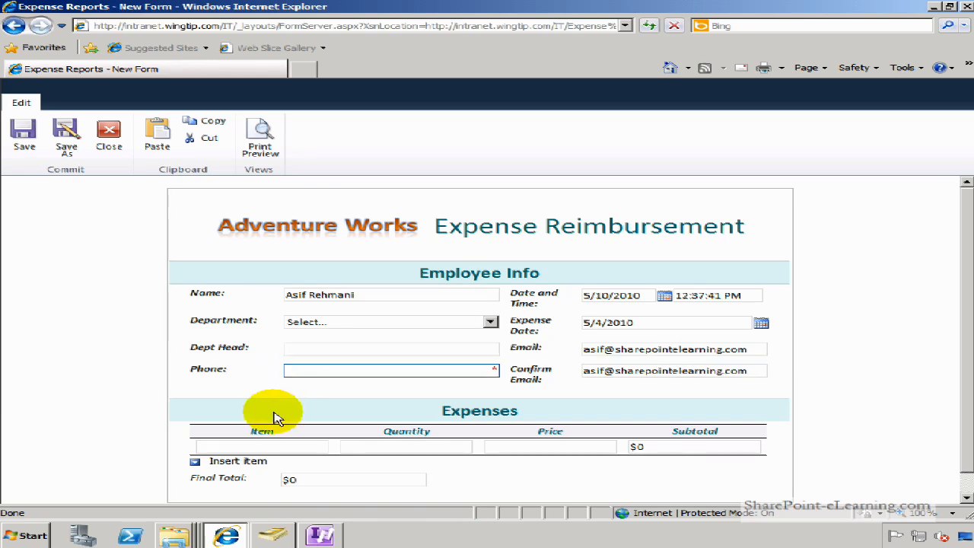
{"action": "type", "text": "(373"}
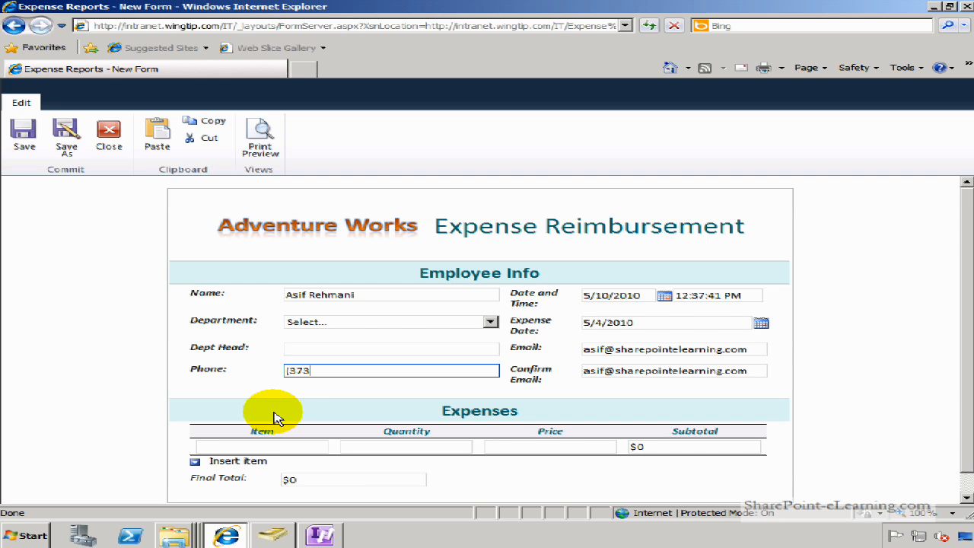
{"action": "type", "text": ")73"}
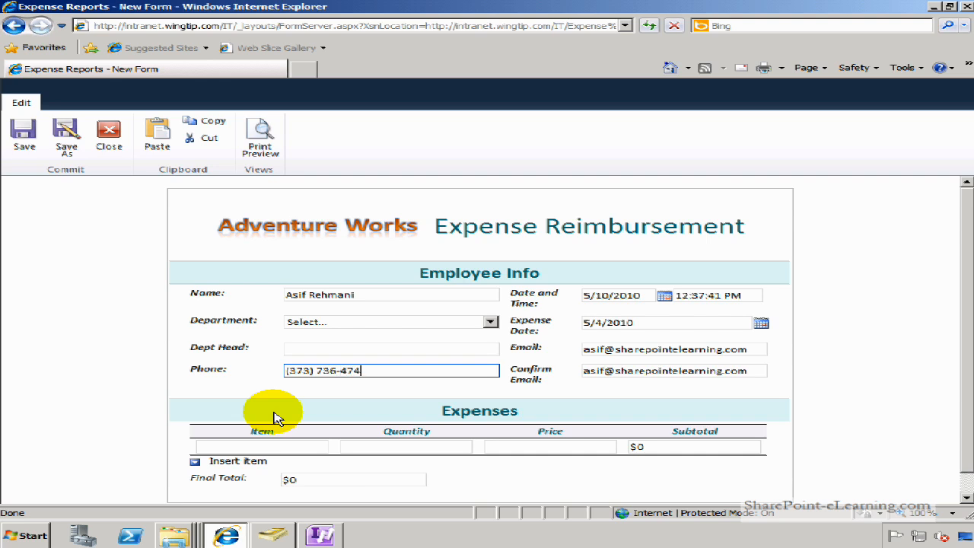
{"action": "type", "text": "4"}
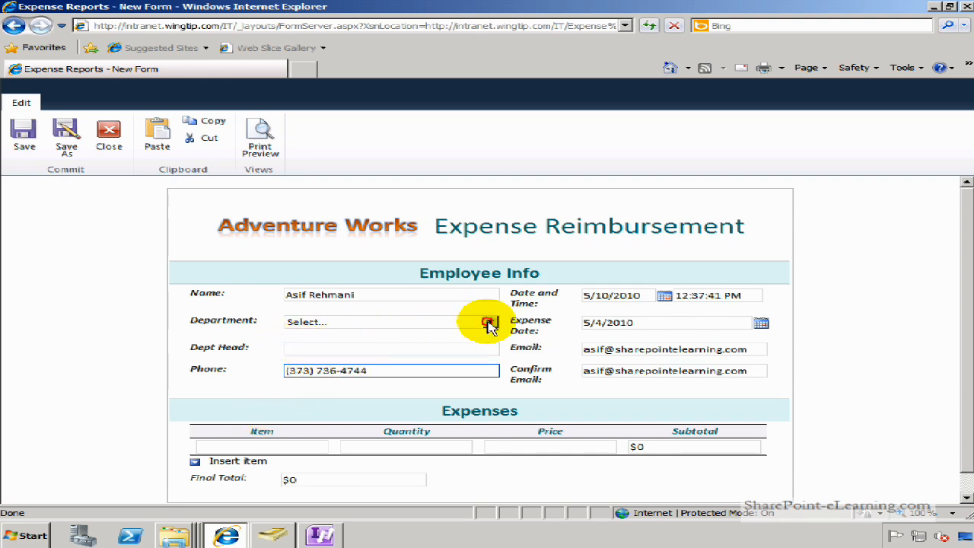
{"action": "left_click", "coordinate": [489, 321]}
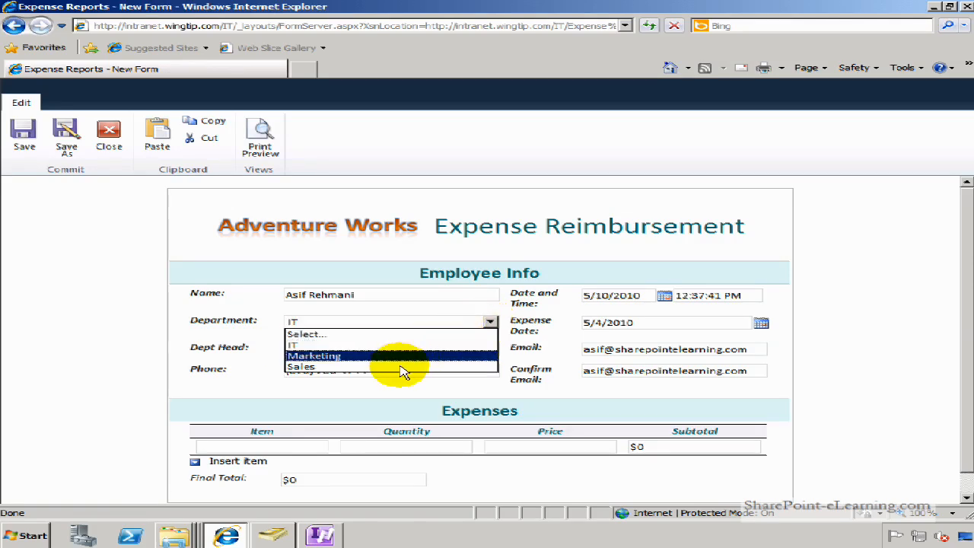
{"action": "left_click", "coordinate": [301, 366]}
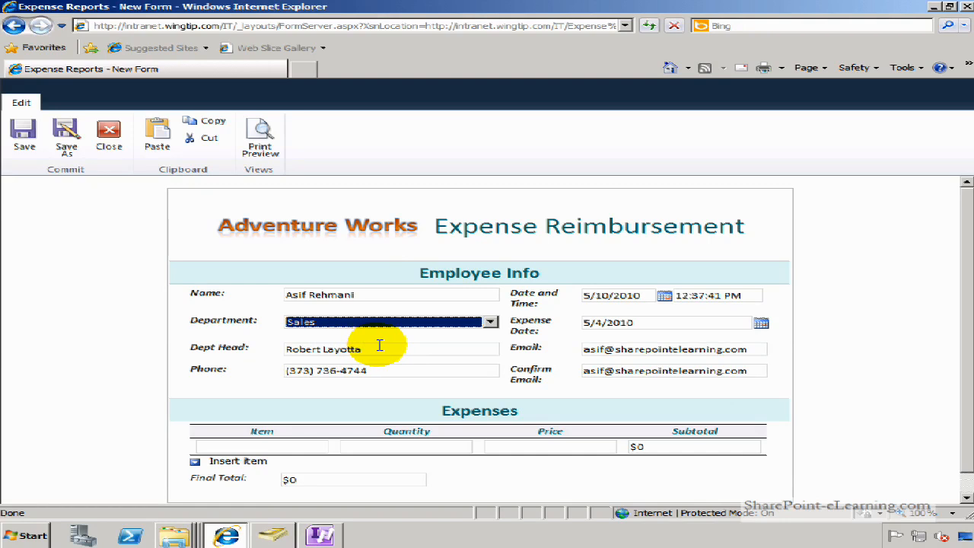
{"action": "mouse_move", "coordinate": [963, 308]}
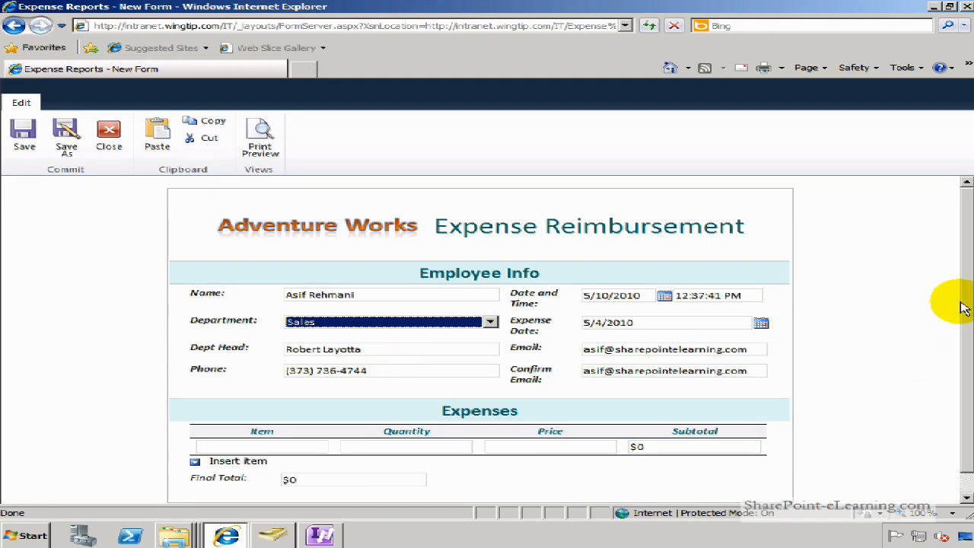
{"action": "scroll", "scroll_direction": "down", "scroll_amount": 3}
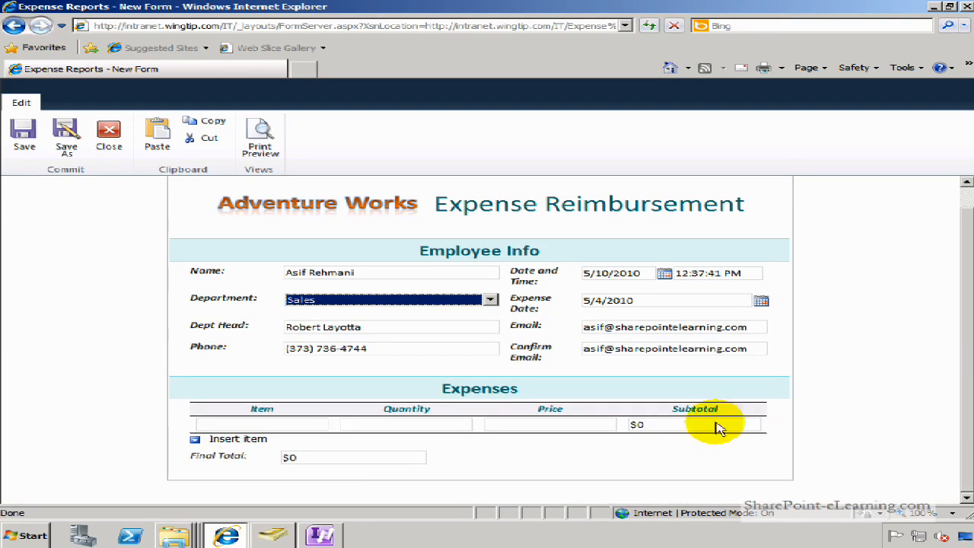
Add a Flight line item with quantity 1 and price 400, recalculating totals to $400
{"action": "left_click", "coordinate": [261, 424]}
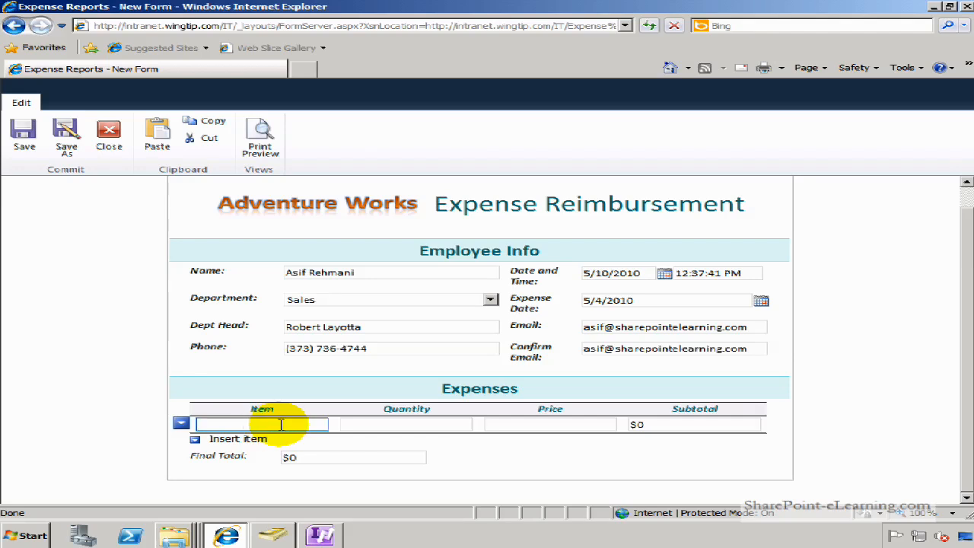
{"action": "type", "text": "Flight"}
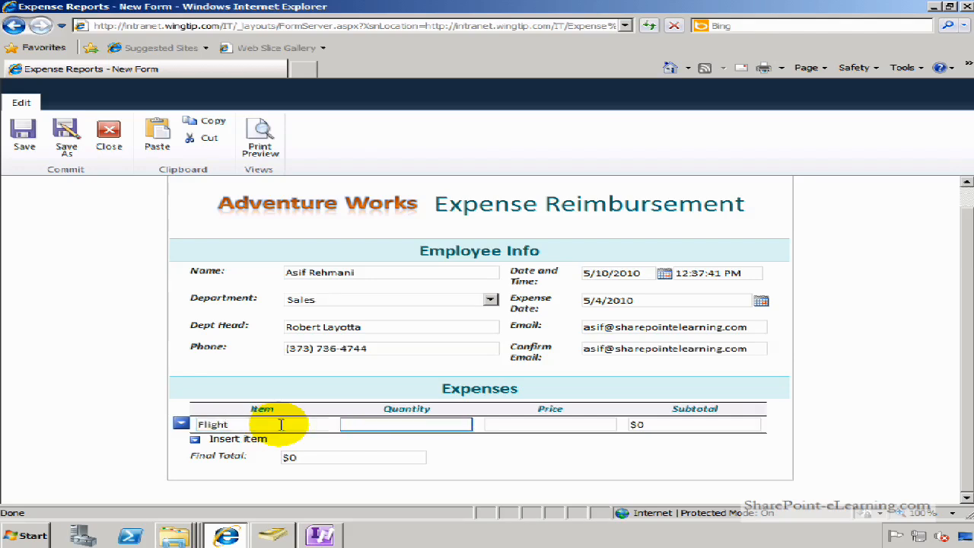
{"action": "type", "text": "1"}
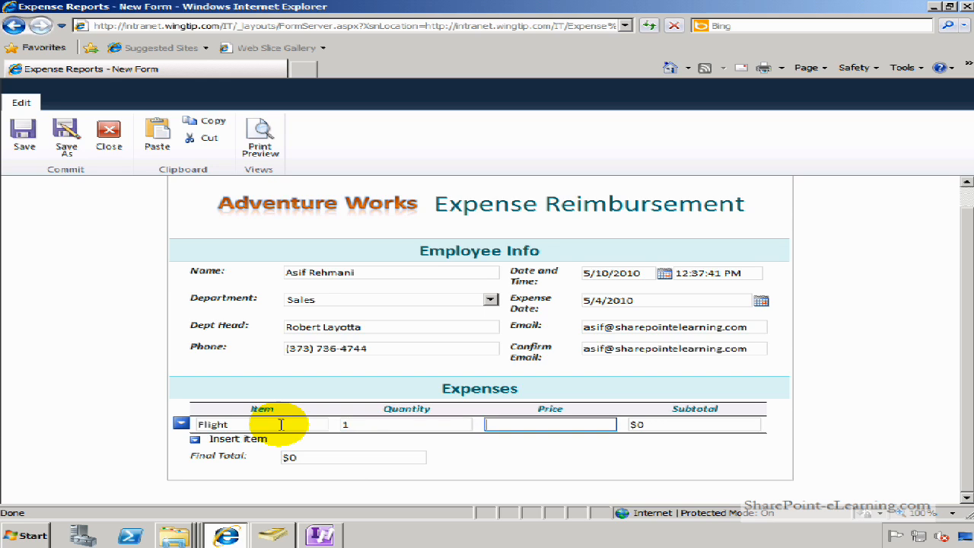
{"action": "type", "text": "400"}
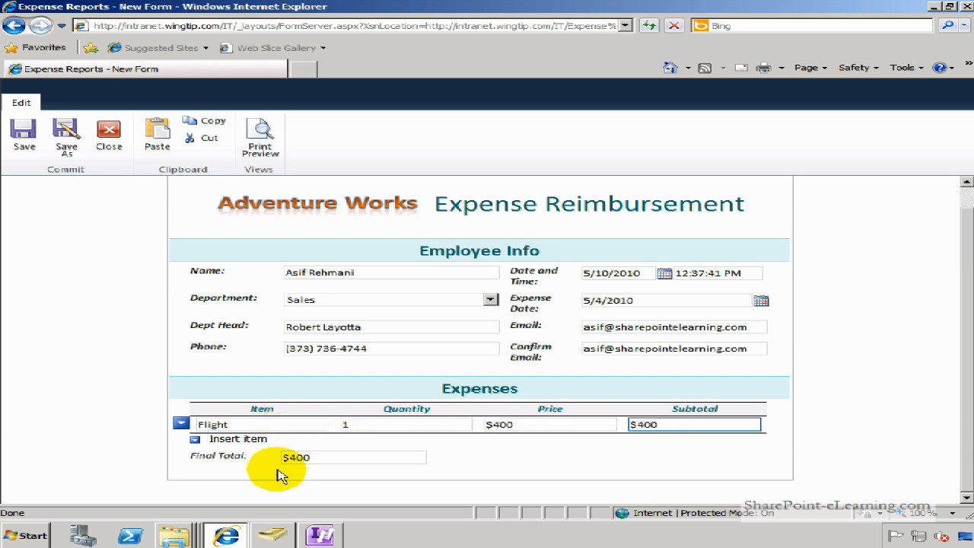
{"action": "left_click", "coordinate": [681, 424]}
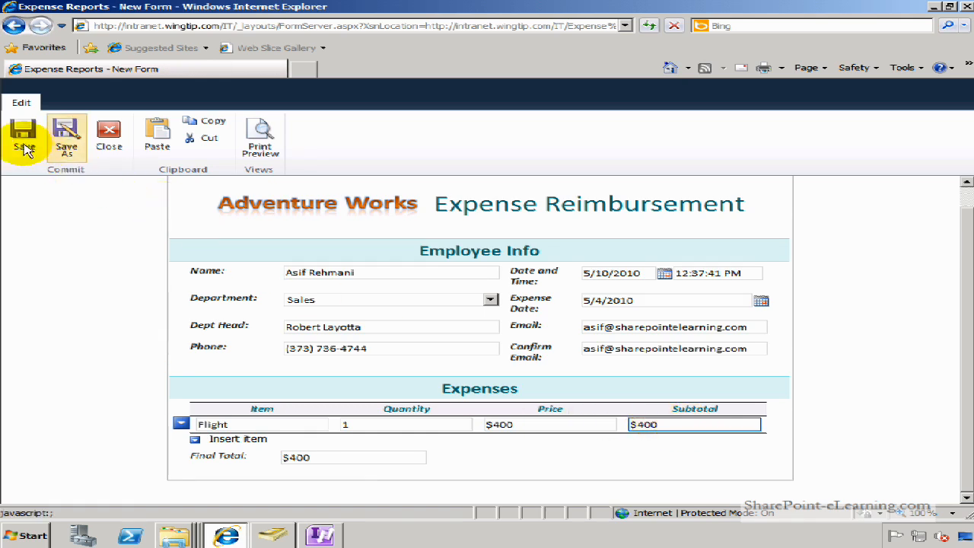
Save the report as 'Asif expense report' into the Expense Reports library
{"action": "left_click", "coordinate": [66, 137]}
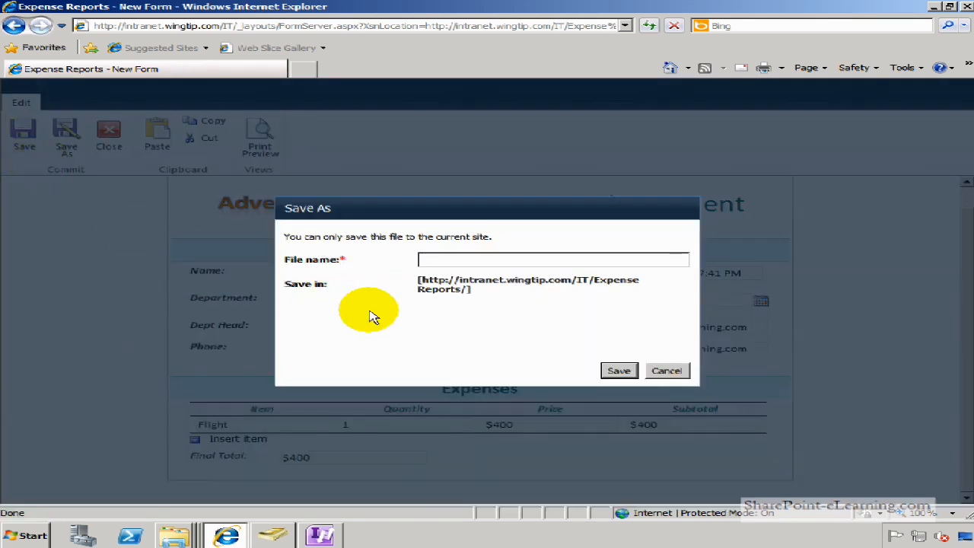
{"action": "type", "text": "Asif expense report"}
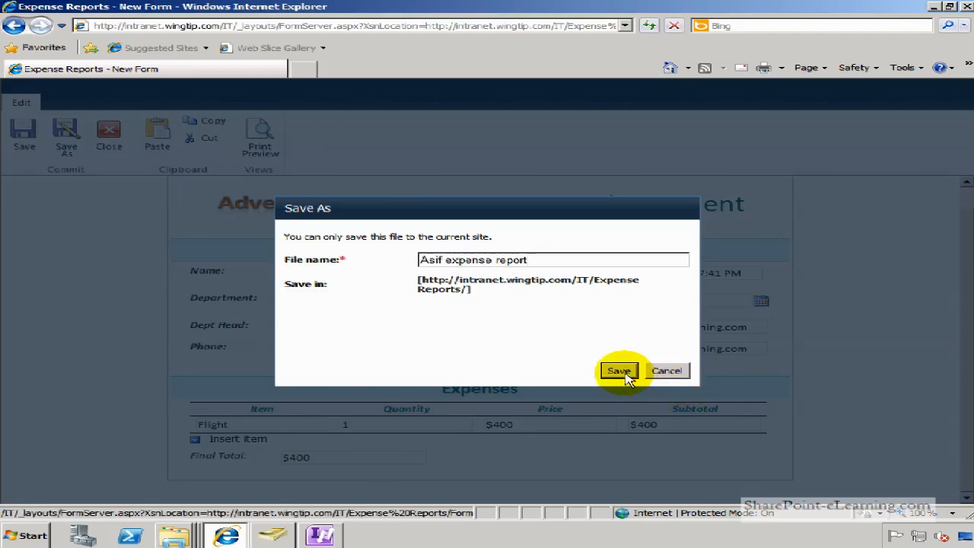
{"action": "left_click", "coordinate": [619, 370]}
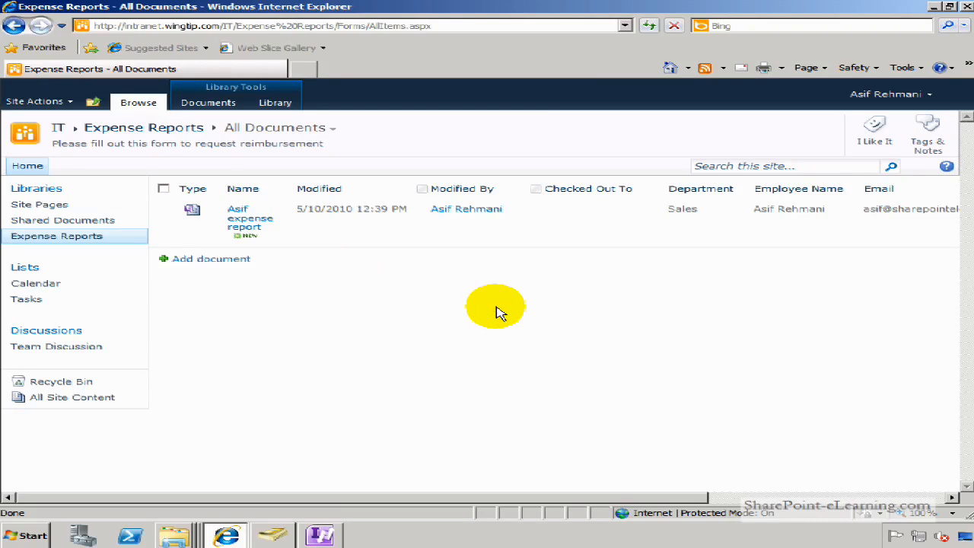
{"action": "mouse_move", "coordinate": [605, 464]}
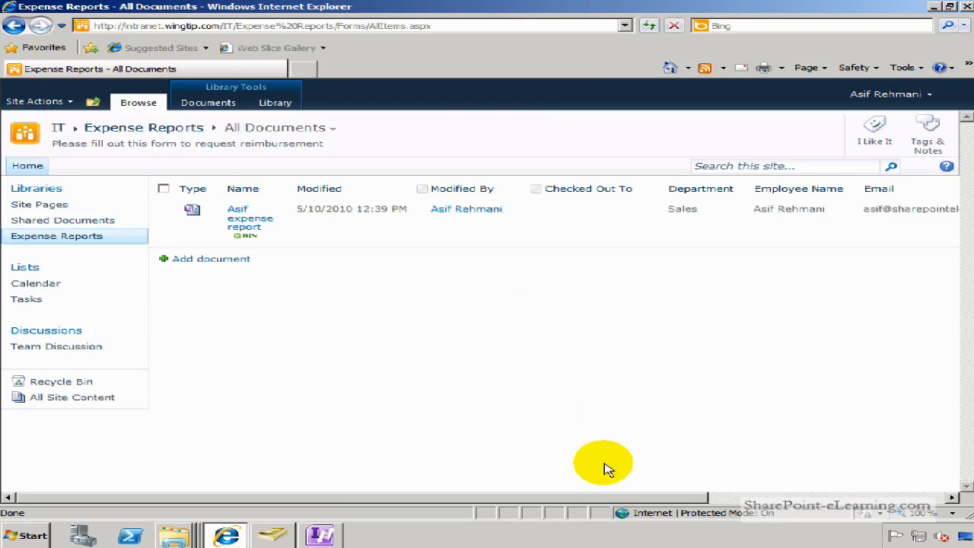
Scroll the library right to view Expense Date 5/4/2010, Final Total 400 and Dept Head
{"action": "scroll", "scroll_direction": "right", "scroll_amount": 3}
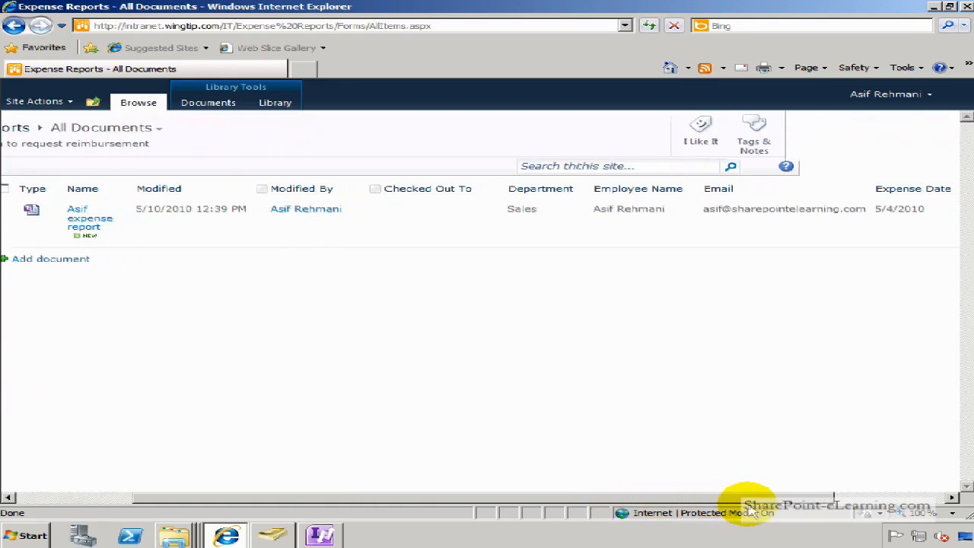
{"action": "scroll", "scroll_direction": "right", "scroll_amount": 3}
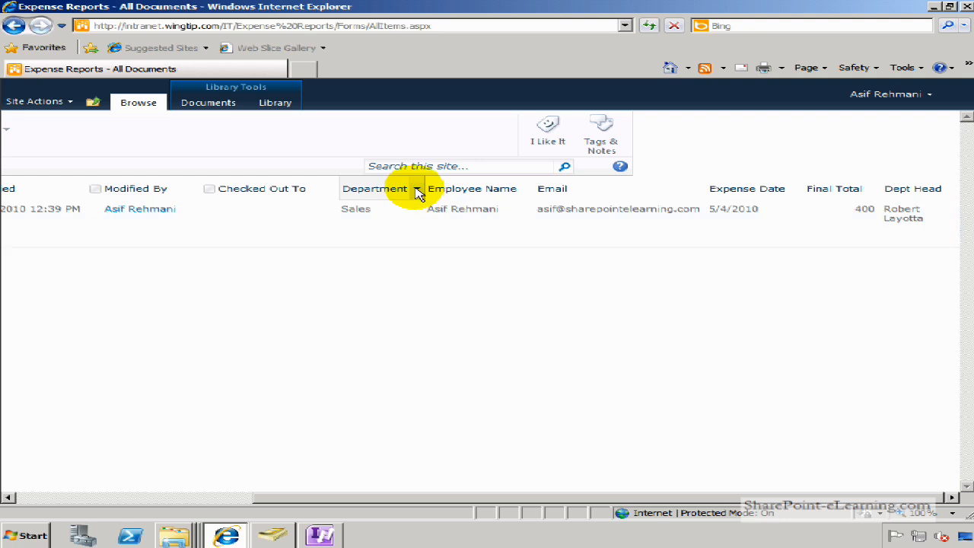
{"action": "left_click", "coordinate": [418, 189]}
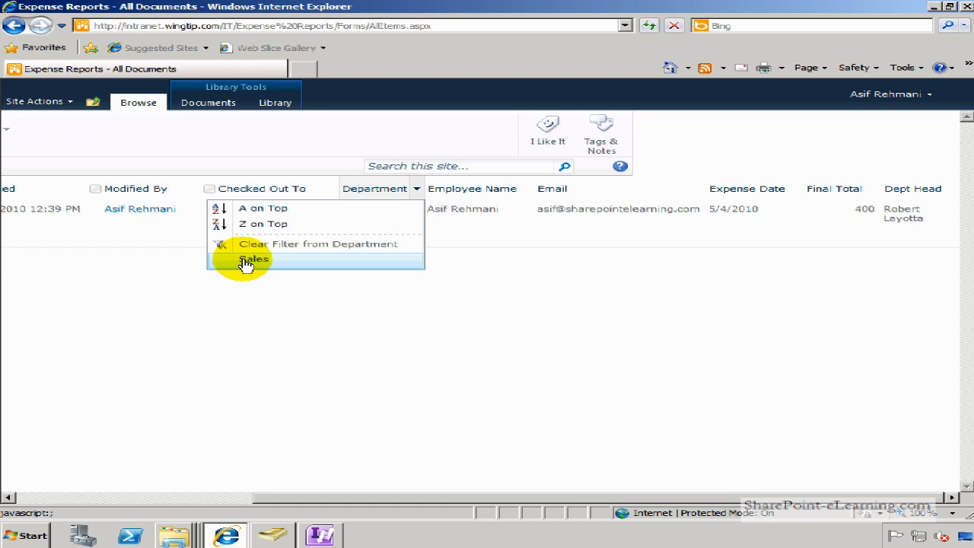
{"action": "mouse_move", "coordinate": [273, 294]}
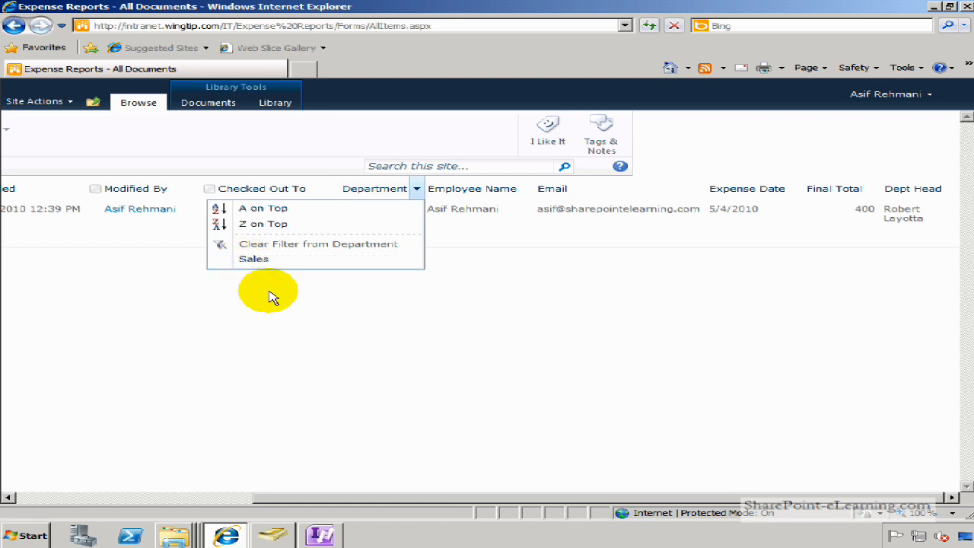
{"action": "left_click", "coordinate": [253, 259]}
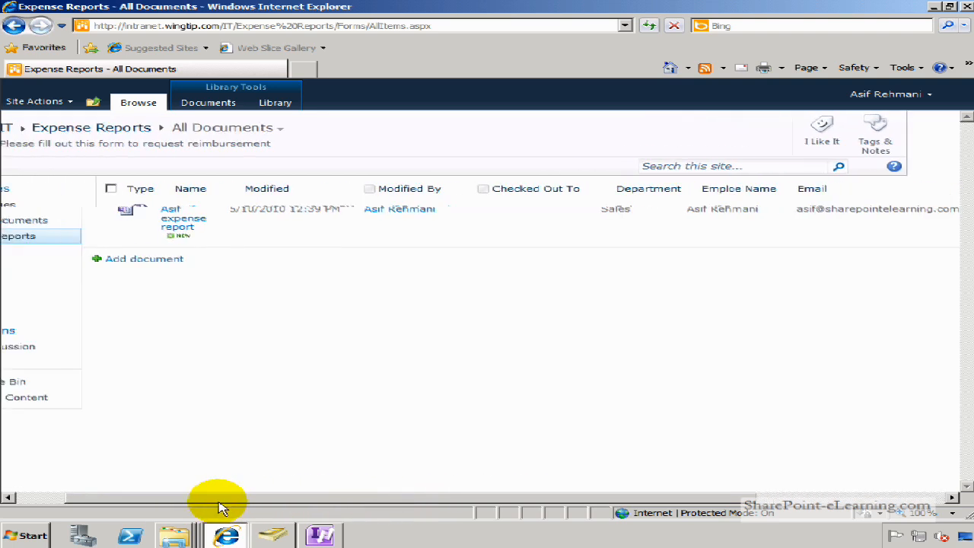
{"action": "mouse_move", "coordinate": [205, 220]}
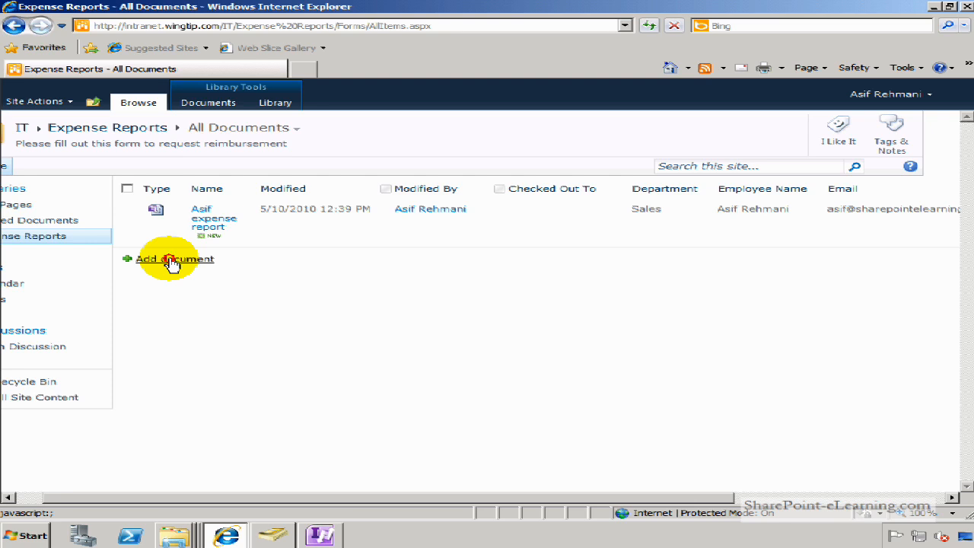
Use Add document in Expense Reports to open a blank reimbursement form
{"action": "left_click", "coordinate": [175, 258]}
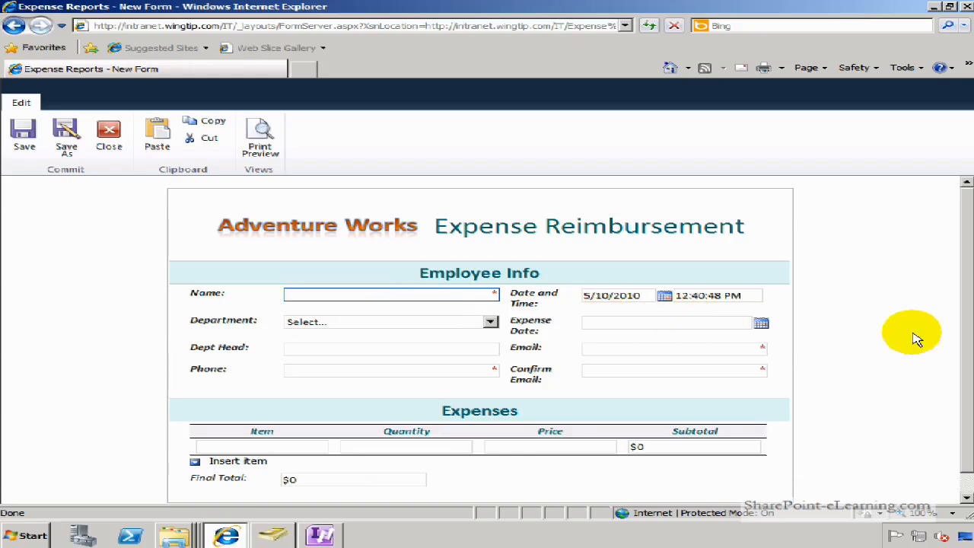
{"action": "mouse_move", "coordinate": [856, 338]}
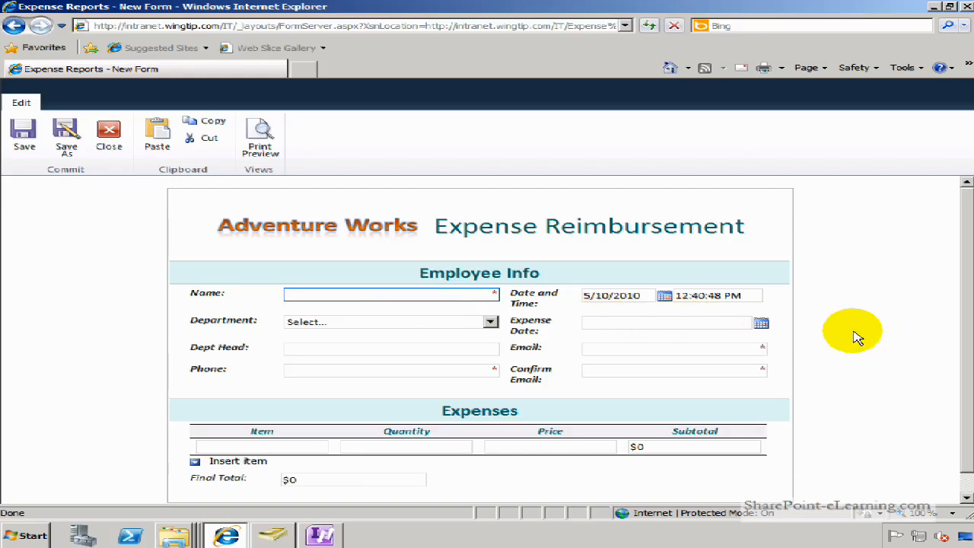
{"action": "mouse_move", "coordinate": [827, 315]}
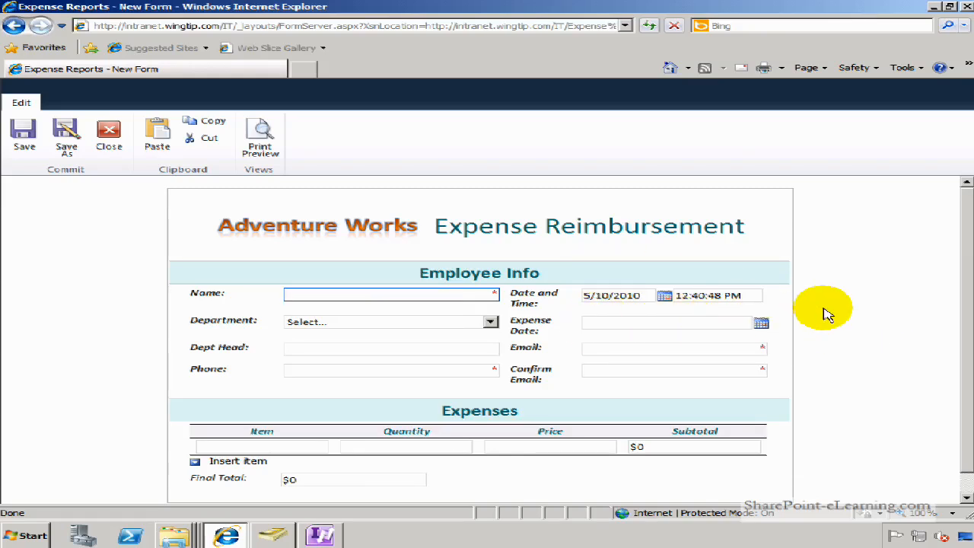
{"action": "left_click", "coordinate": [390, 294]}
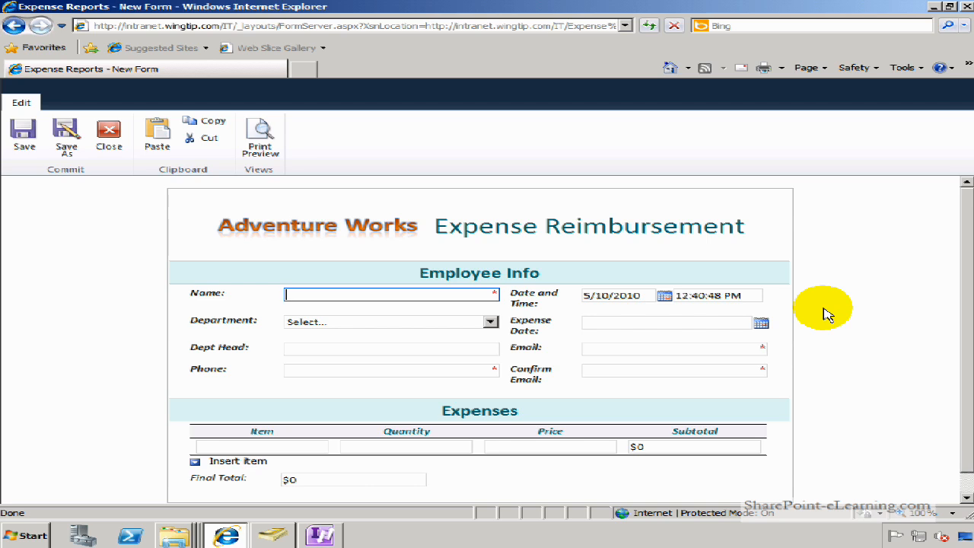